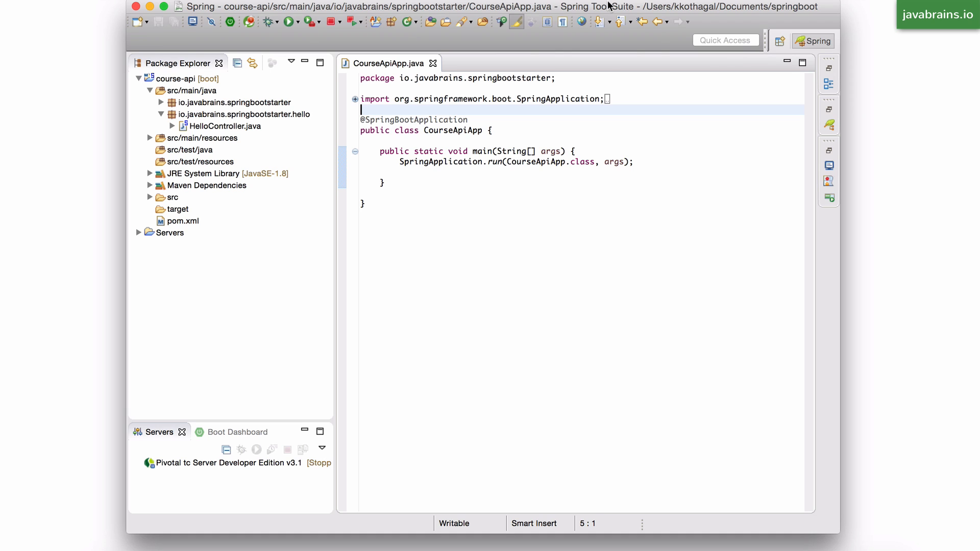
pyautogui.moveTo(475, 85)
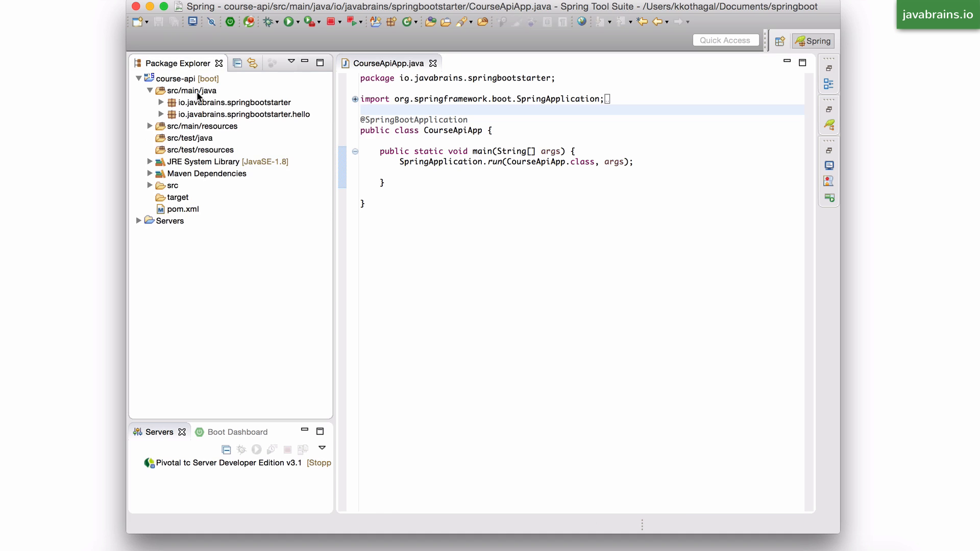
# Create class TopicController in package io.javabrains.springbootstarter.topic from src/main/java.
pyautogui.rightClick(189, 91)
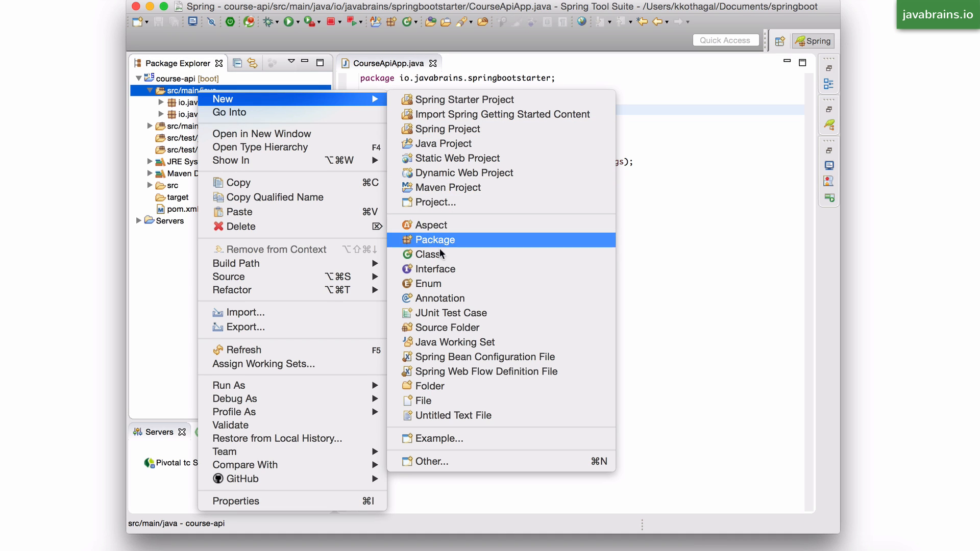
pyautogui.click(430, 254)
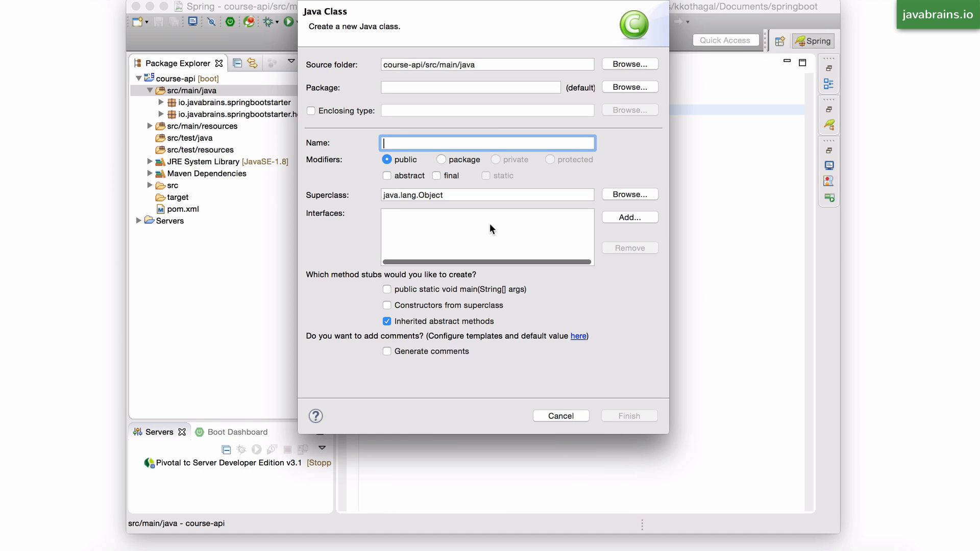
pyautogui.write('TopicController')
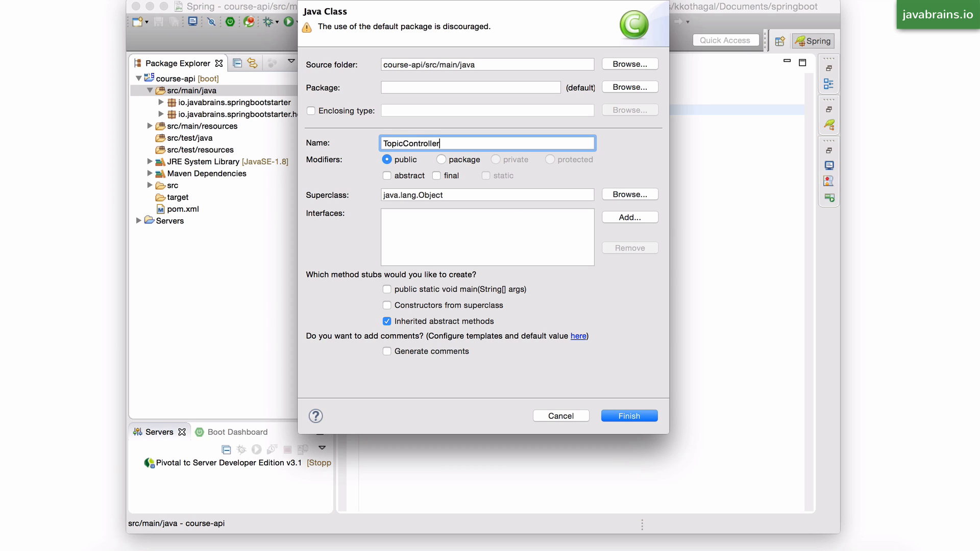
pyautogui.click(470, 86)
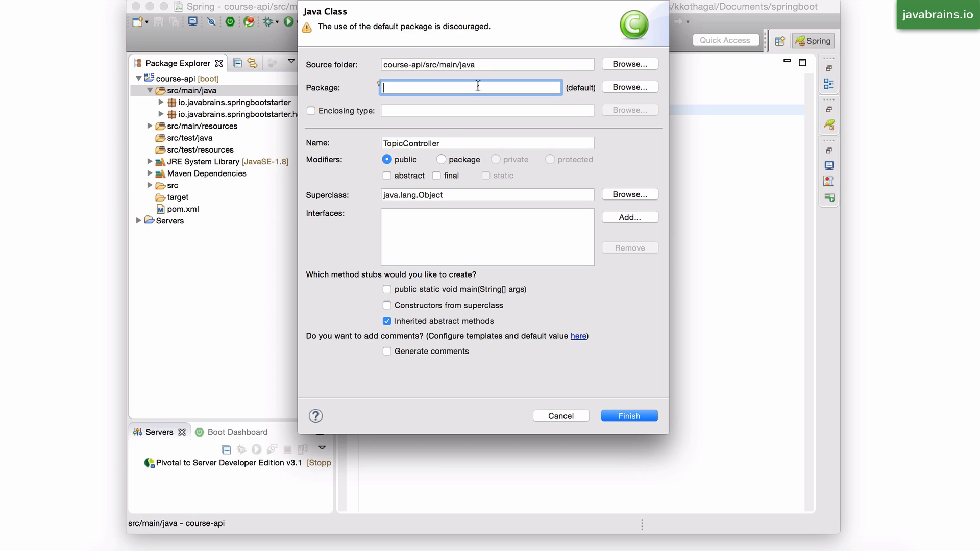
pyautogui.write('io.')
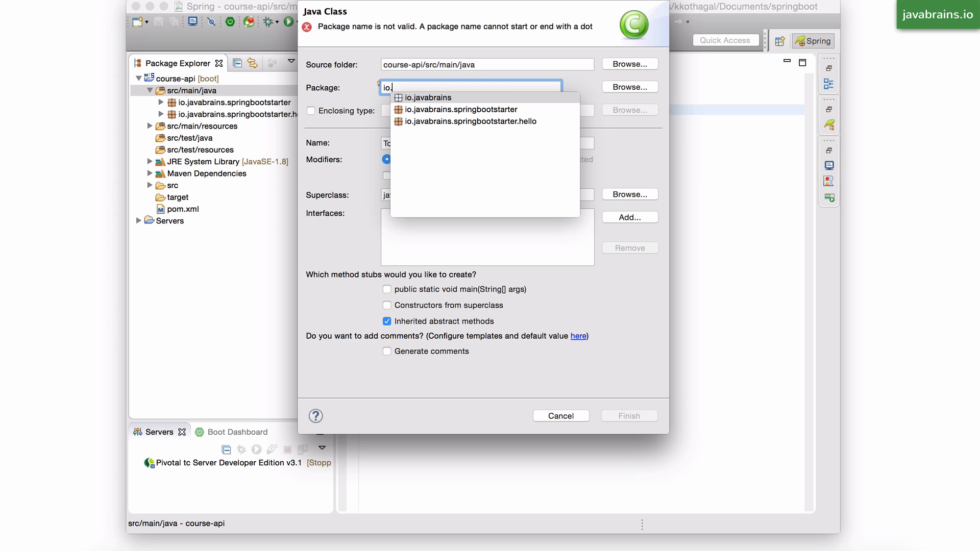
pyautogui.write('jav')
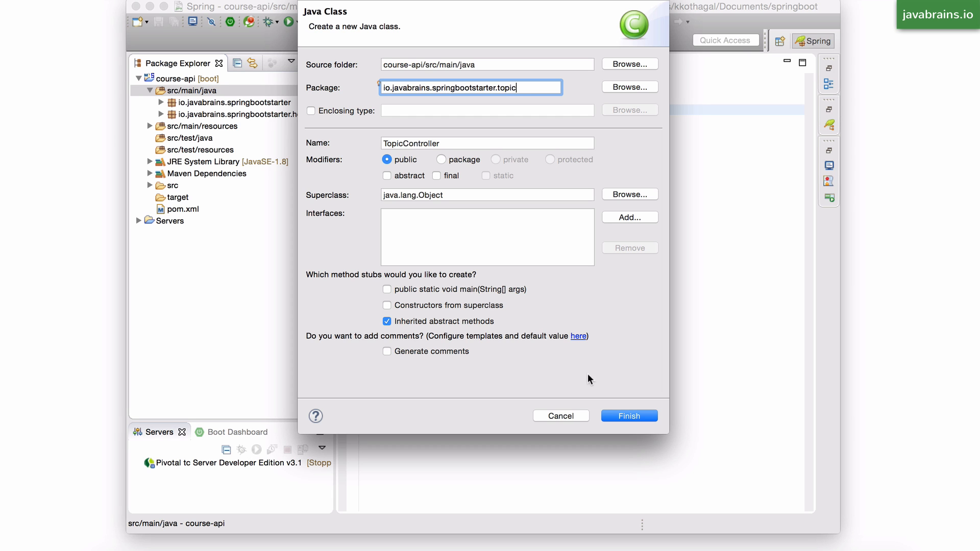
pyautogui.click(629, 415)
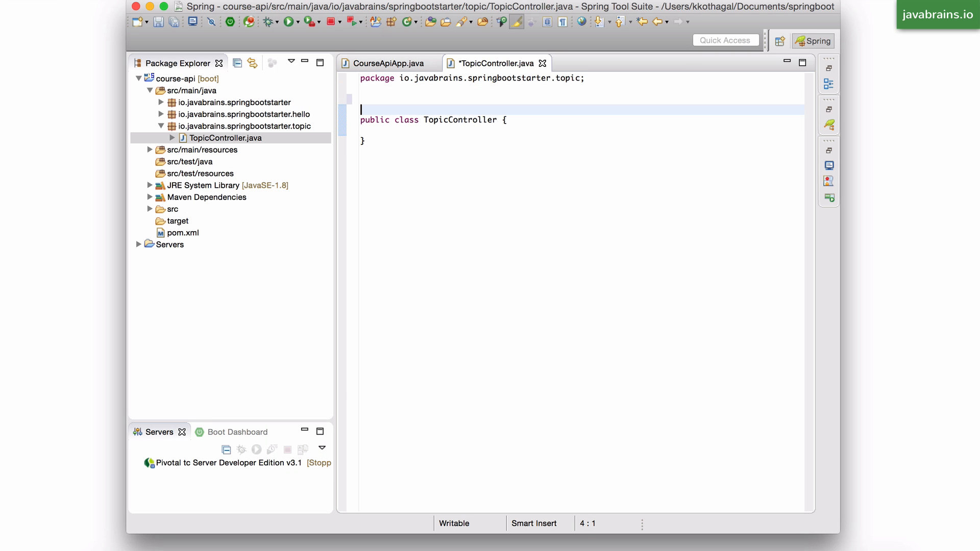
pyautogui.write('@R')
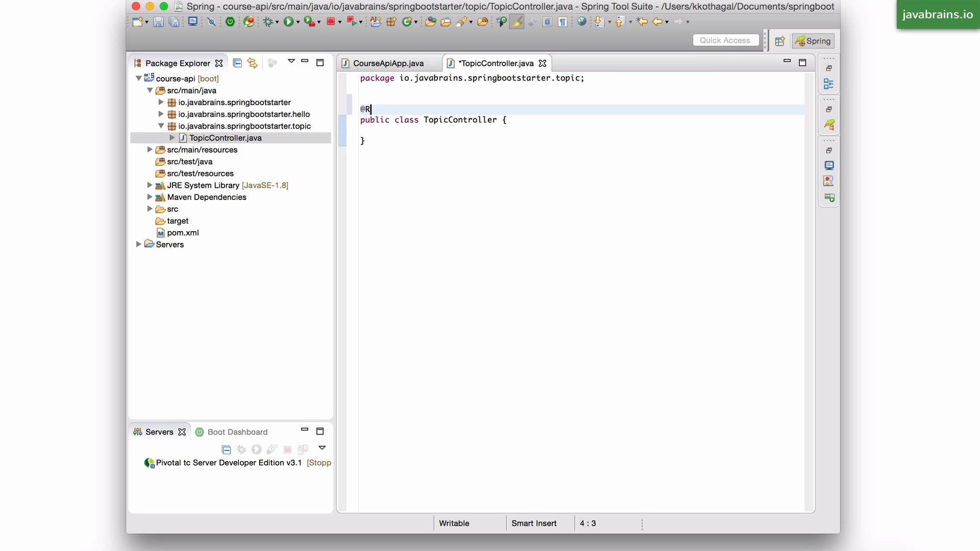
pyautogui.write('estController')
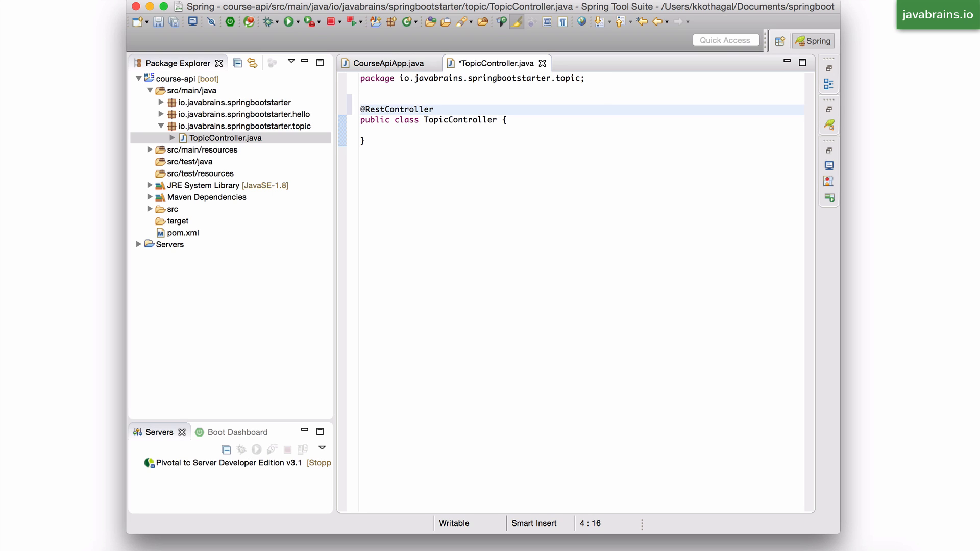
pyautogui.doubleClick(397, 109)
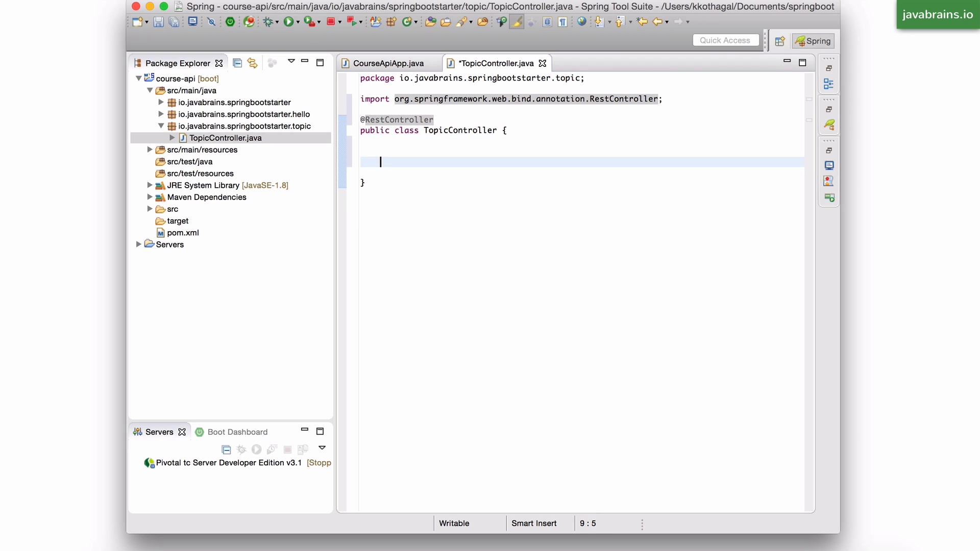
# Add a public String getAllTopics method returning "All Topics".
pyautogui.write('public Str')
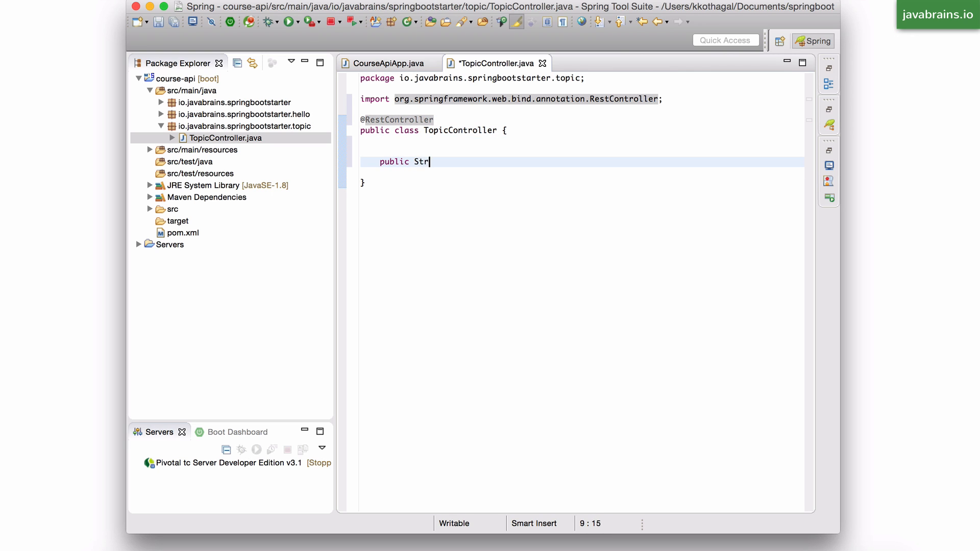
pyautogui.write('ing getAl')
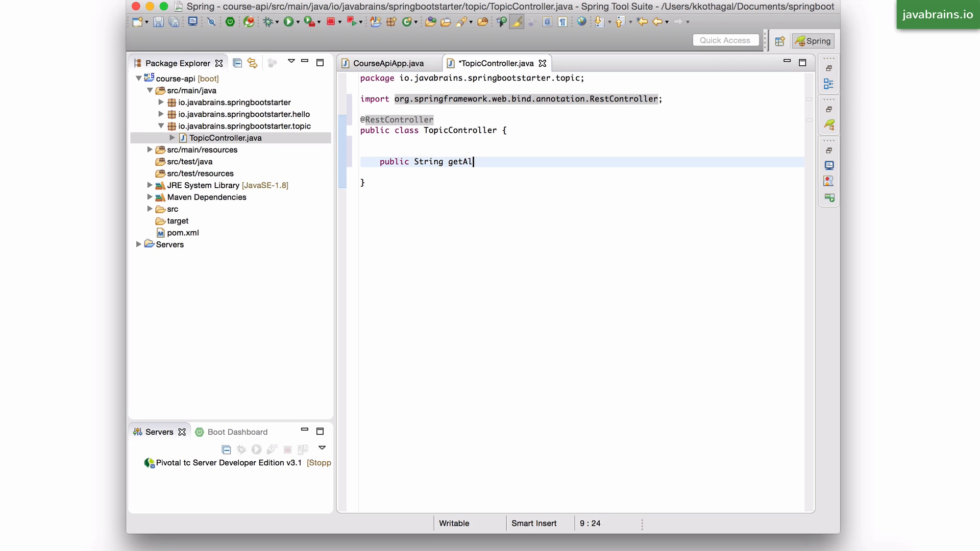
pyautogui.write('lTopics() {')
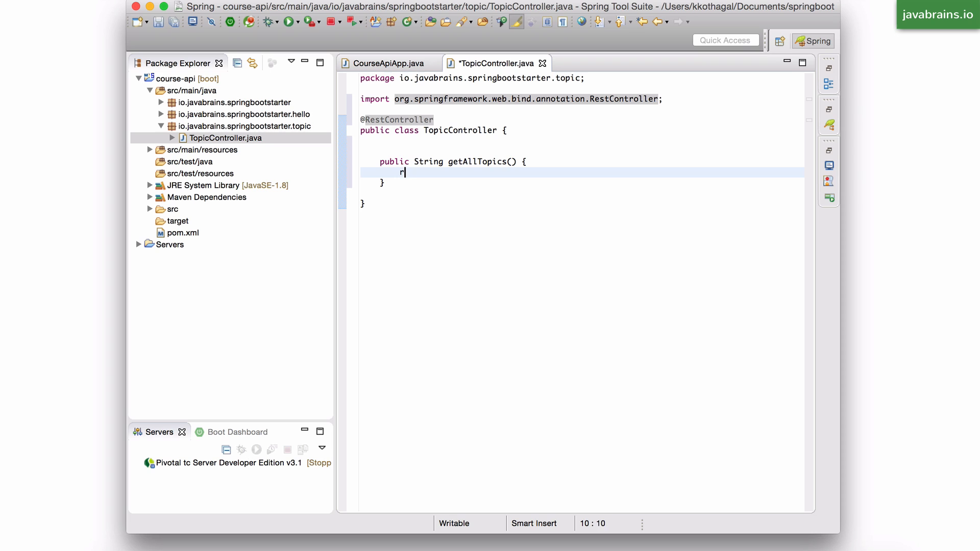
pyautogui.write('eturn "')
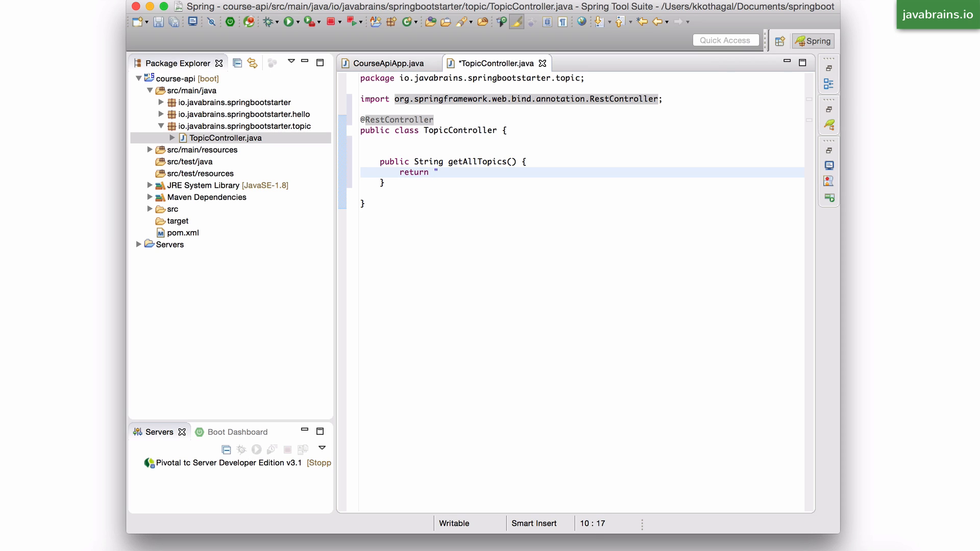
pyautogui.write('All')
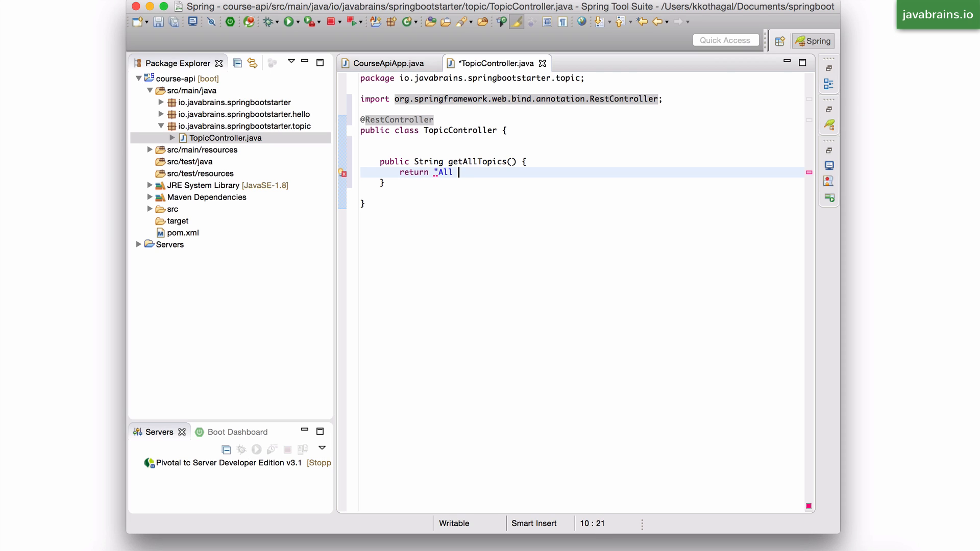
pyautogui.write('Topics')
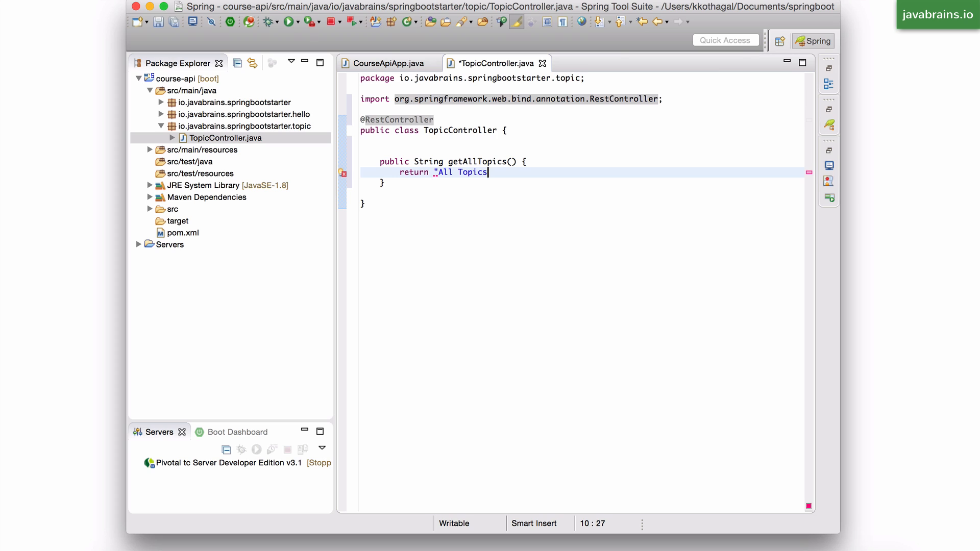
pyautogui.write(';')
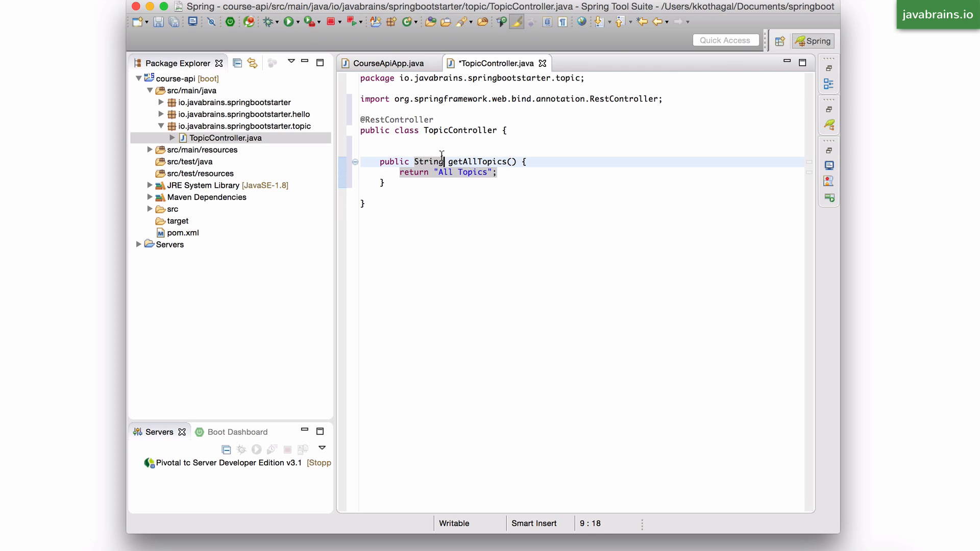
pyautogui.write('@')
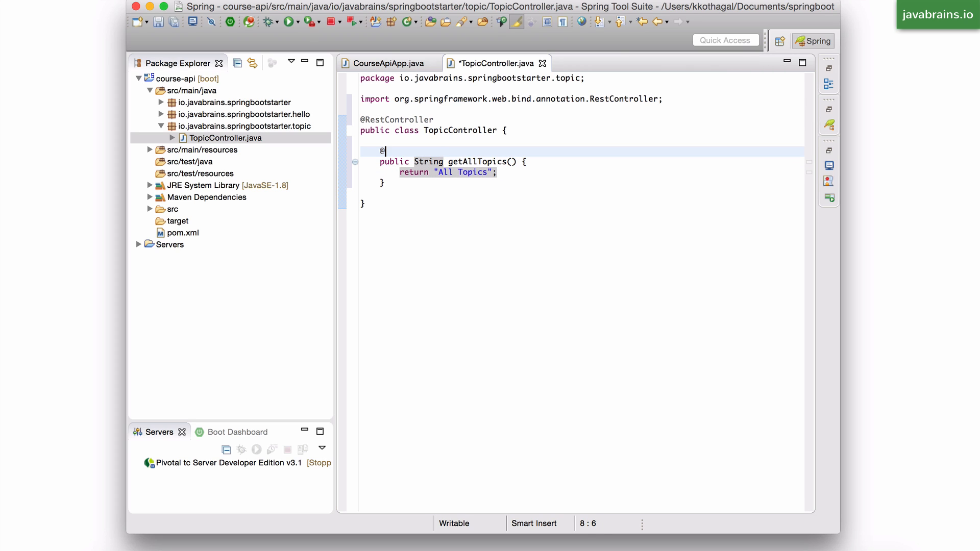
pyautogui.write('Requet')
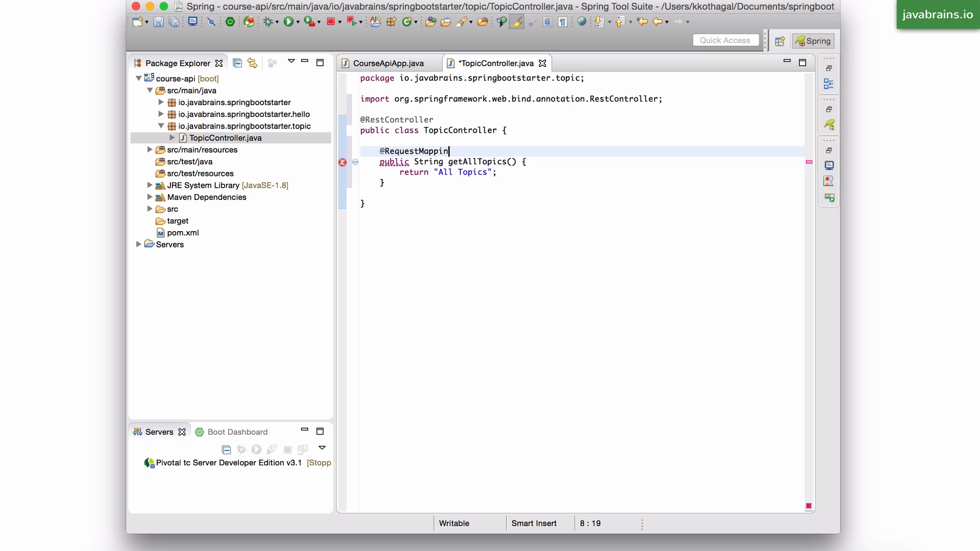
pyautogui.write('("")')
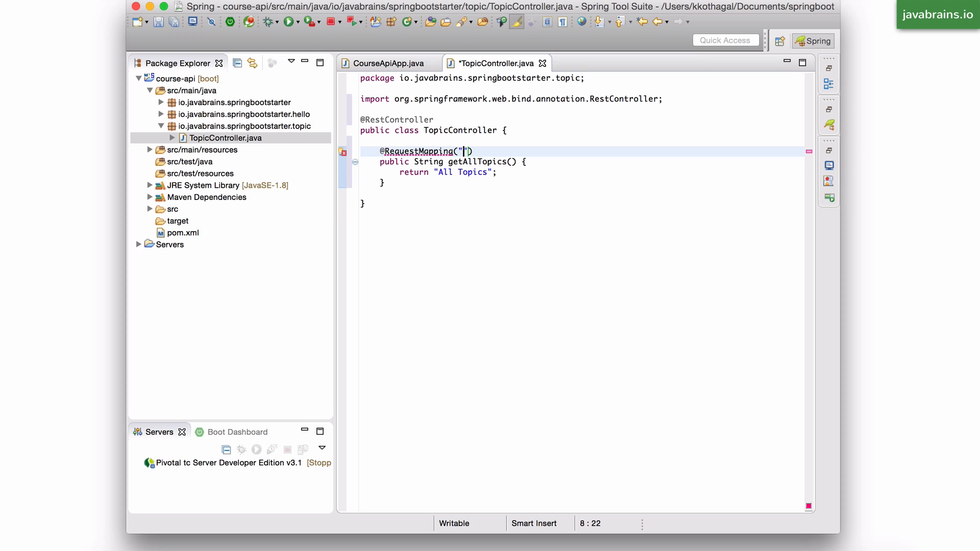
pyautogui.write('/topics')
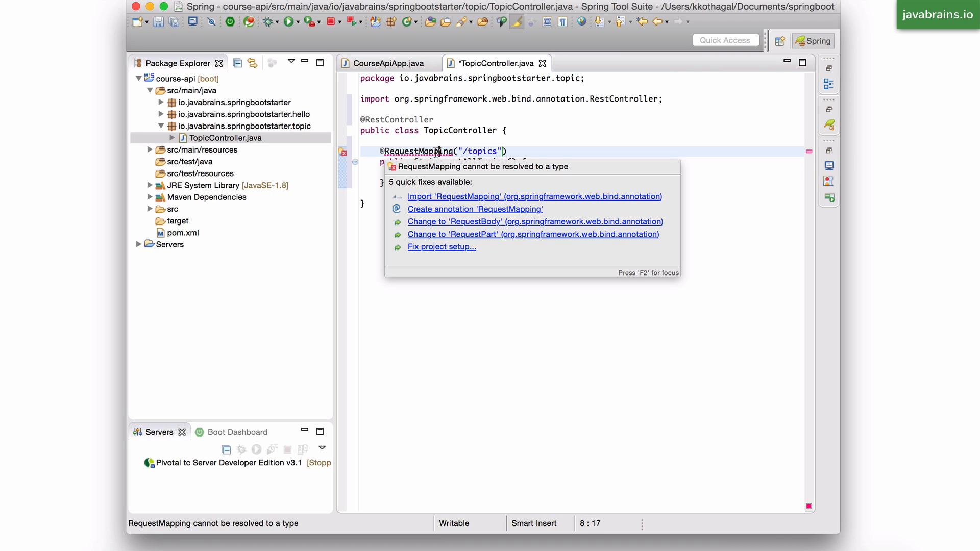
pyautogui.click(532, 196)
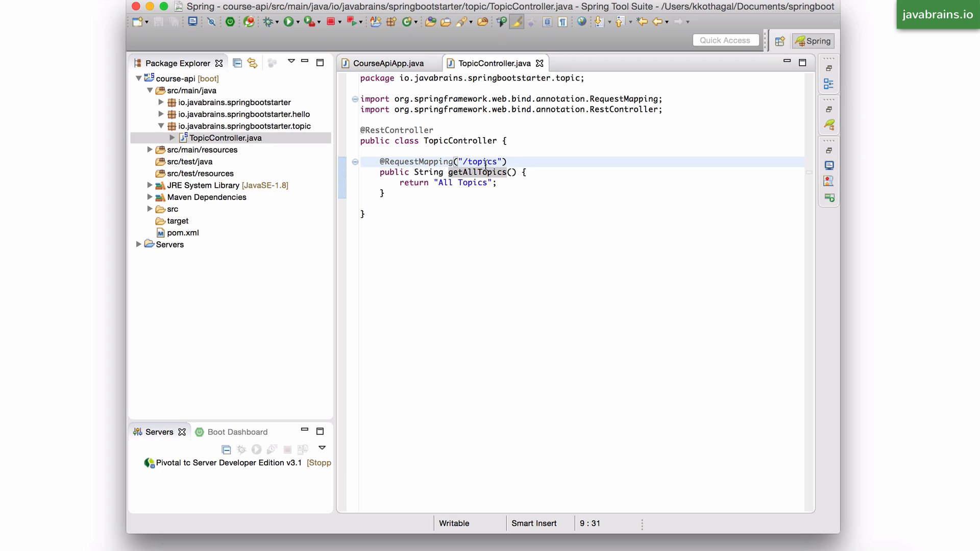
pyautogui.doubleClick(482, 161)
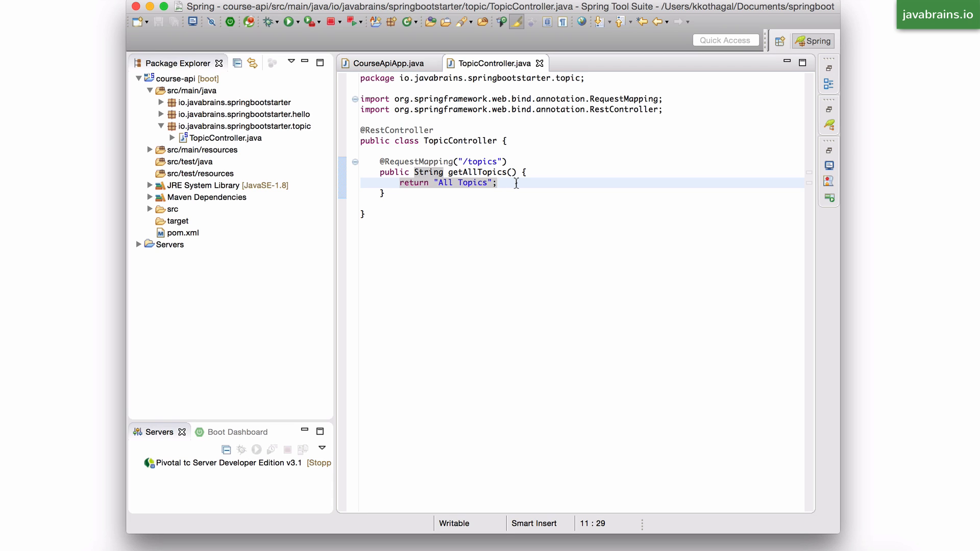
pyautogui.click(499, 183)
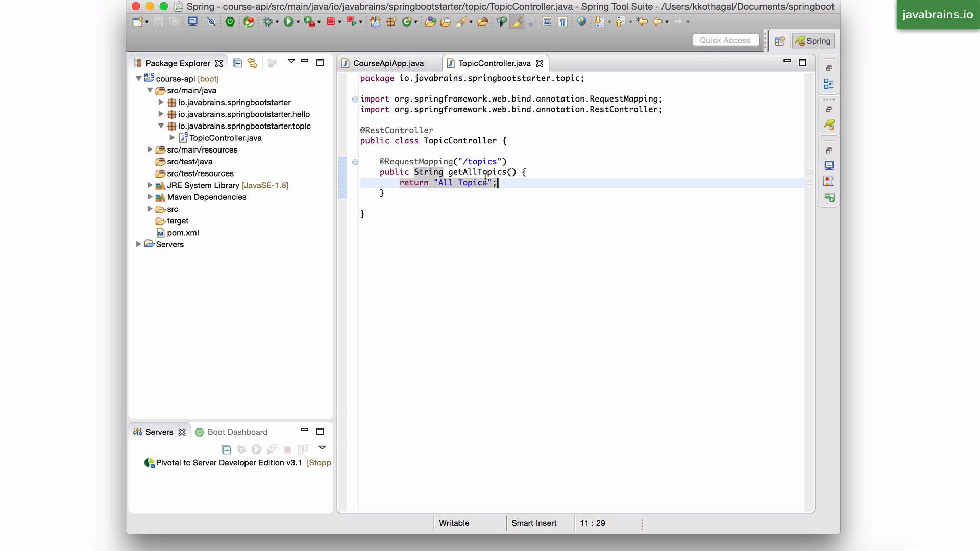
pyautogui.moveTo(289, 127)
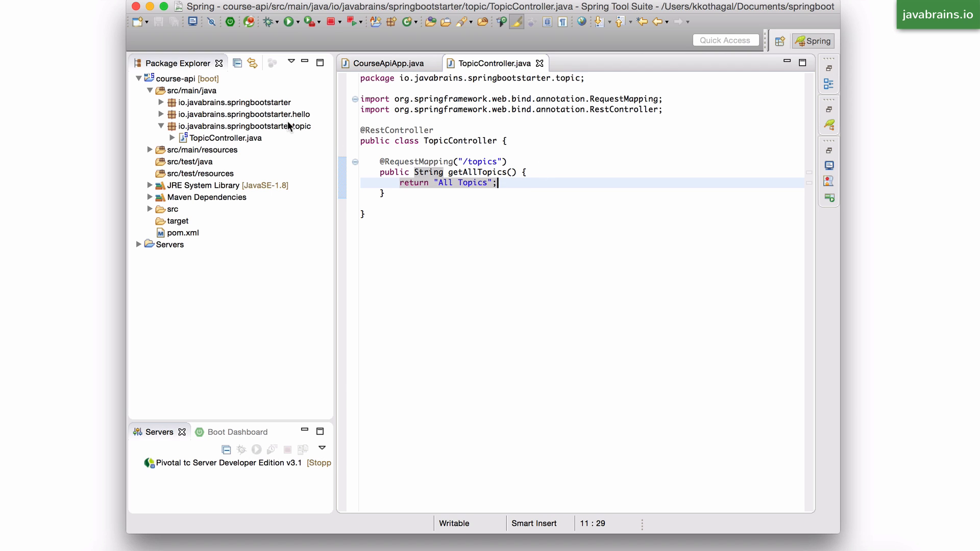
# Create a new Topic class inside the topic package.
pyautogui.rightClick(231, 126)
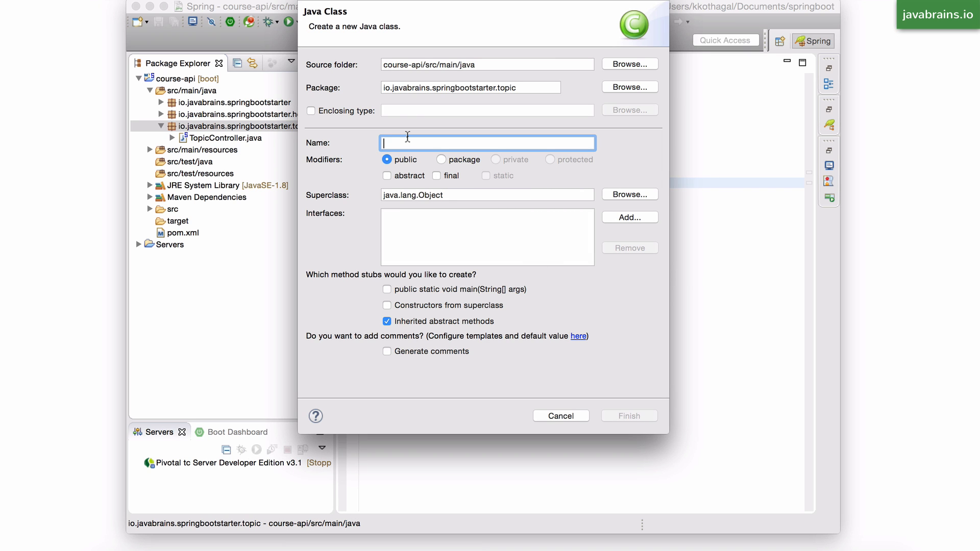
pyautogui.write('Topic')
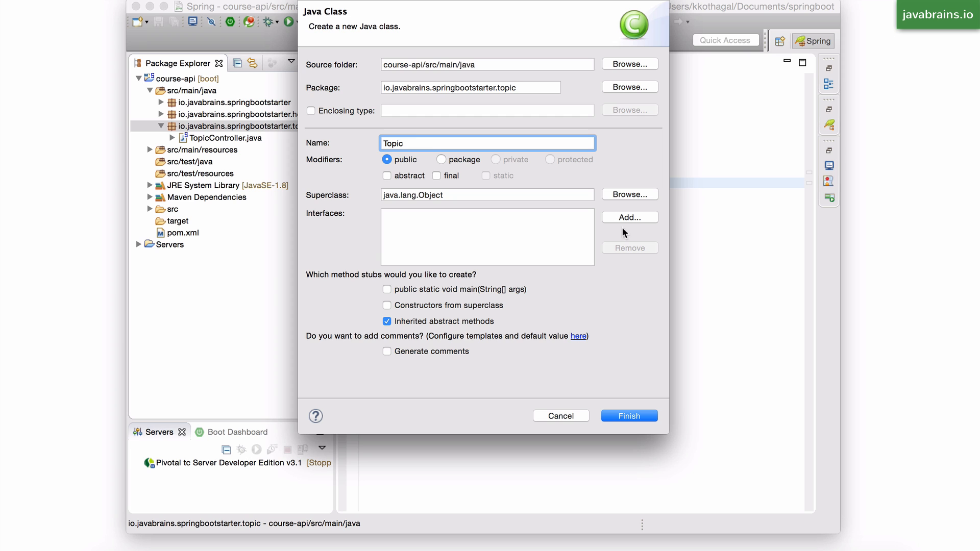
pyautogui.click(629, 416)
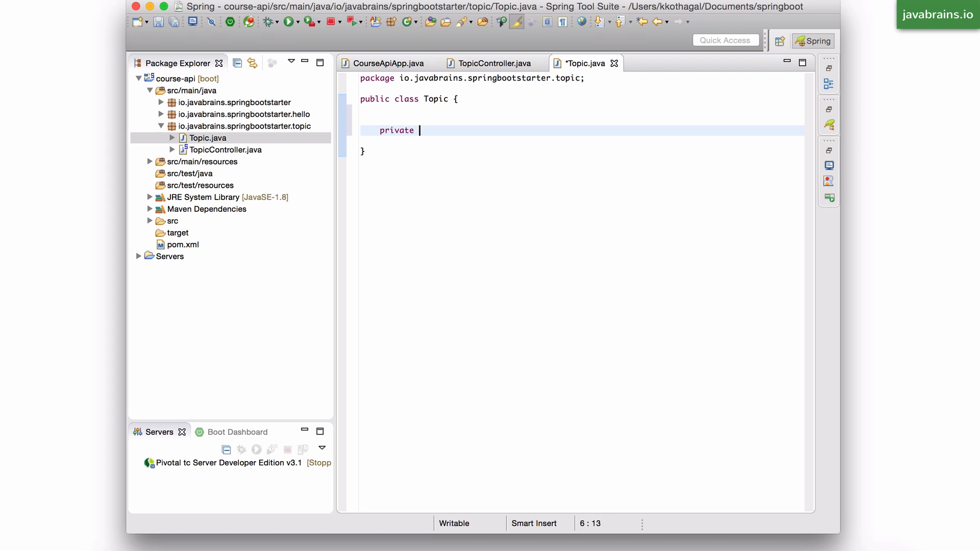
# Declare private String fields id, name and description, then start Generate Getters and Setters.
pyautogui.write('String id')
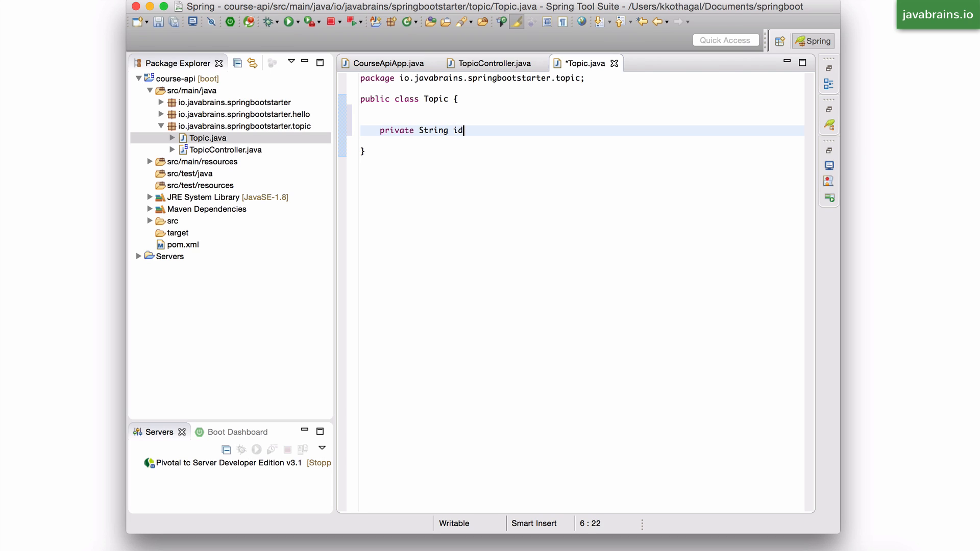
pyautogui.write(';')
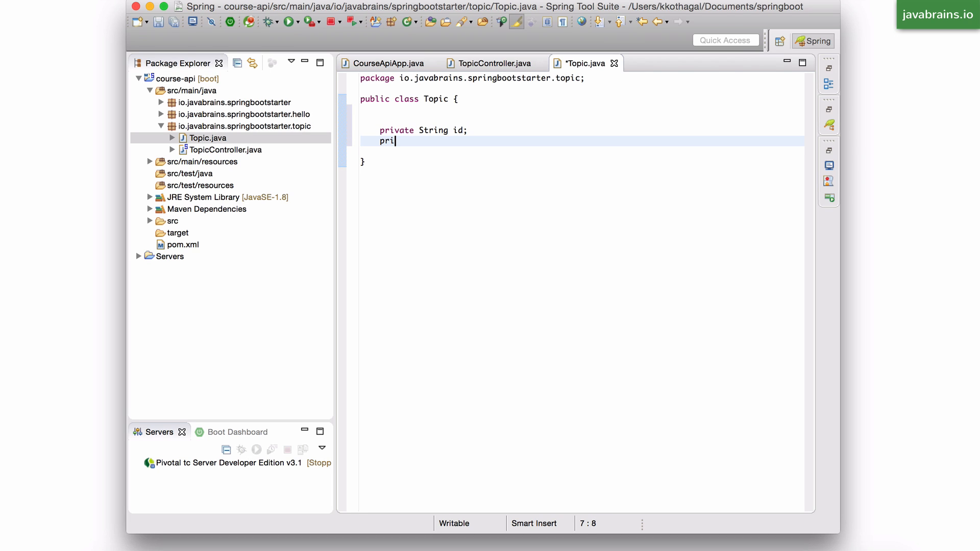
pyautogui.write('vate String na')
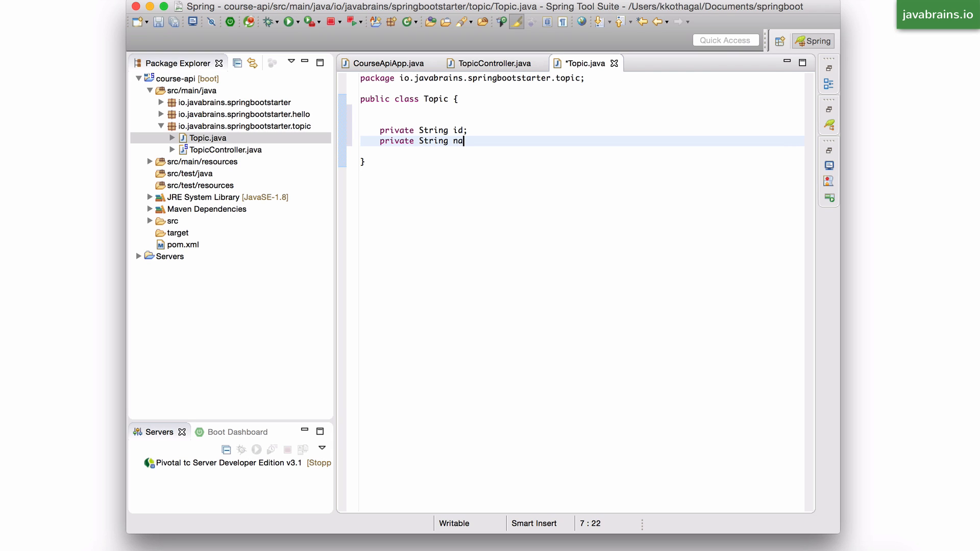
pyautogui.write('me;')
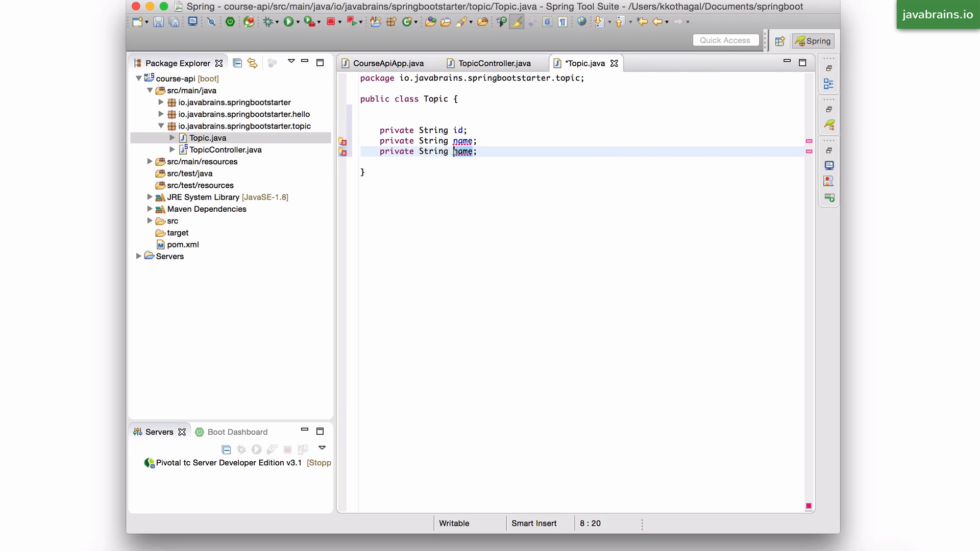
pyautogui.write('description')
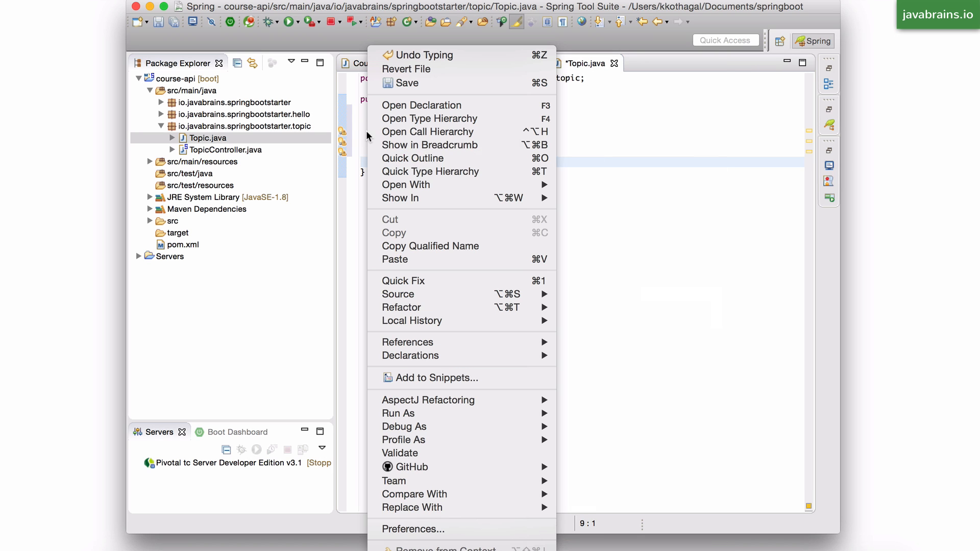
pyautogui.moveTo(397, 294)
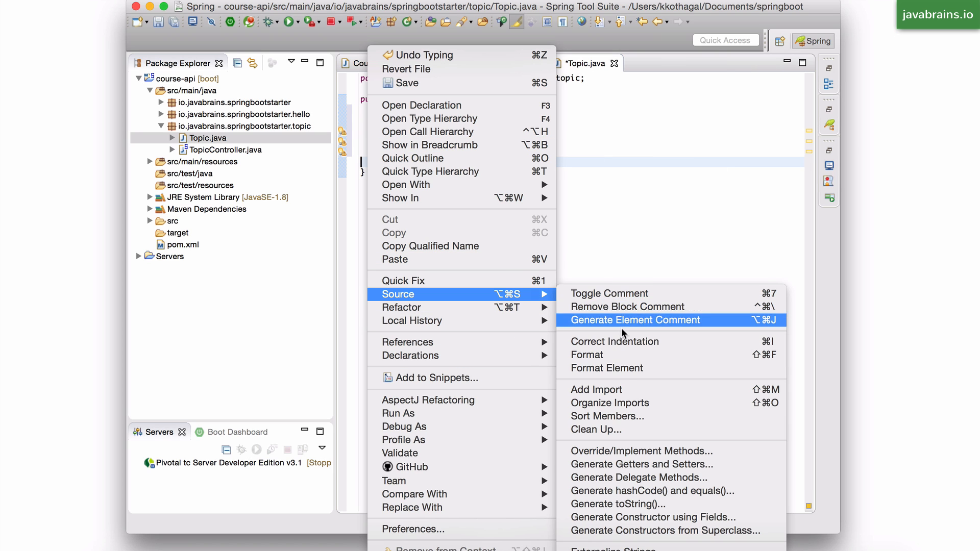
pyautogui.click(639, 465)
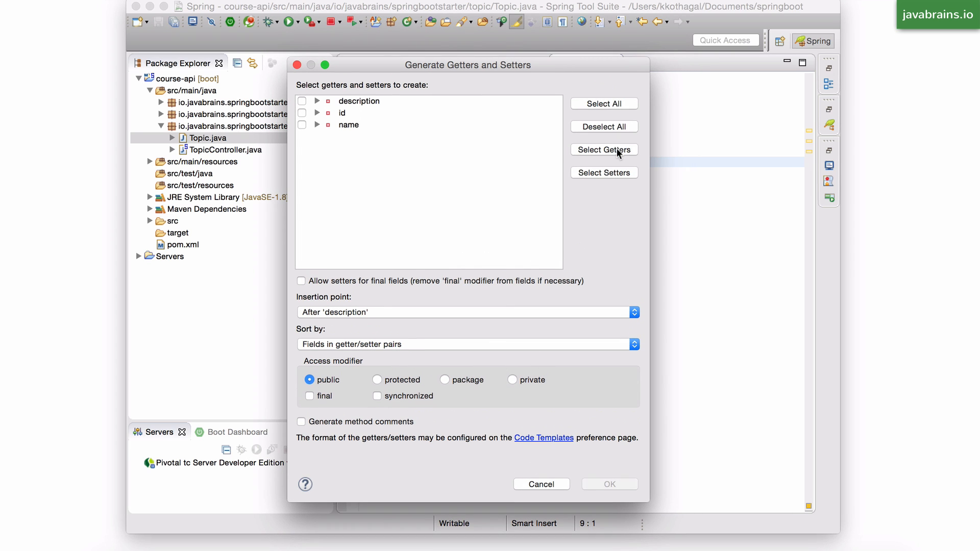
# Generate accessors for all three fields and start Generate Constructor using Fields.
pyautogui.click(540, 484)
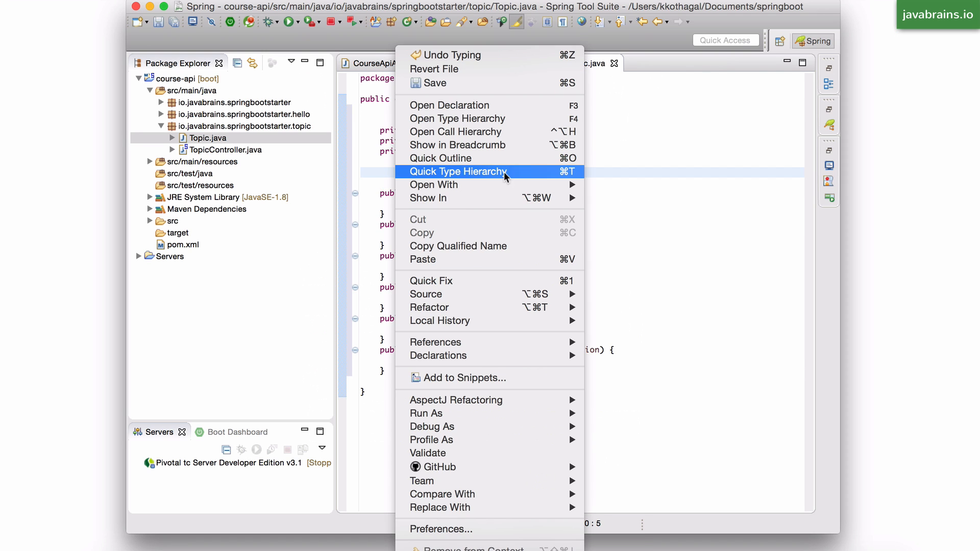
pyautogui.moveTo(430, 307)
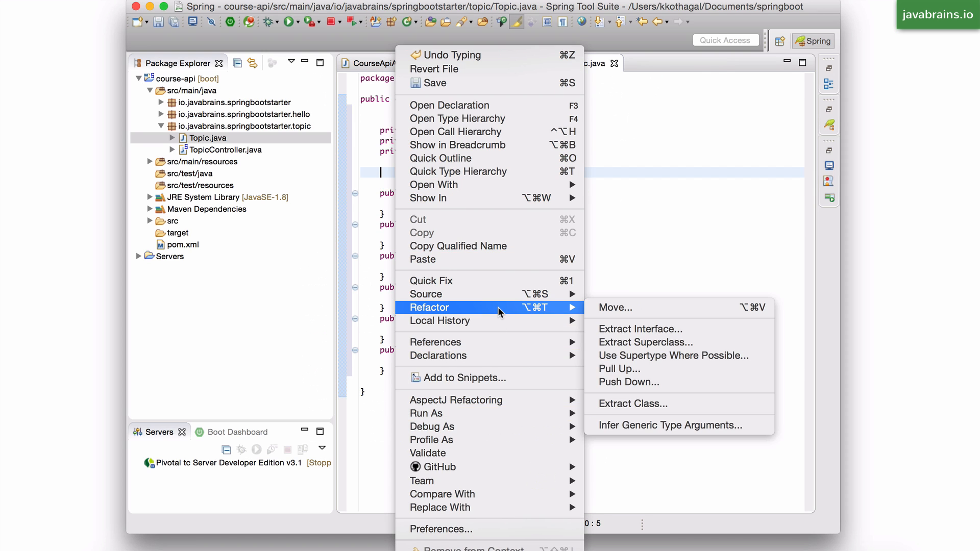
pyautogui.moveTo(428, 294)
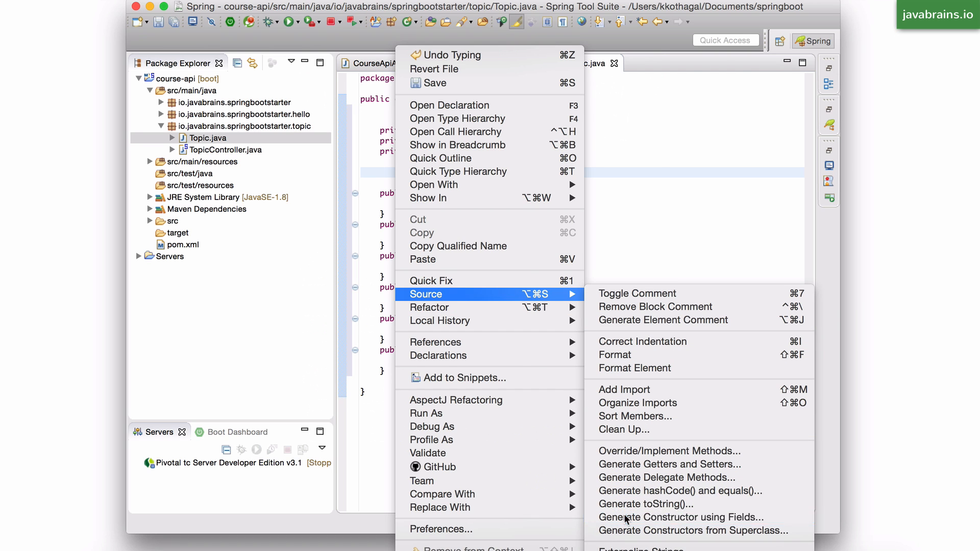
pyautogui.click(681, 517)
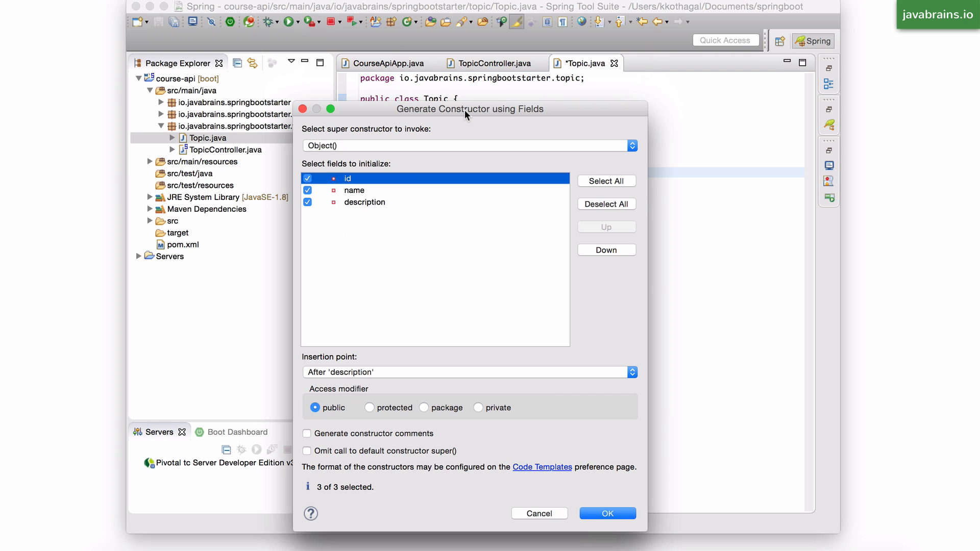
pyautogui.moveTo(616, 493)
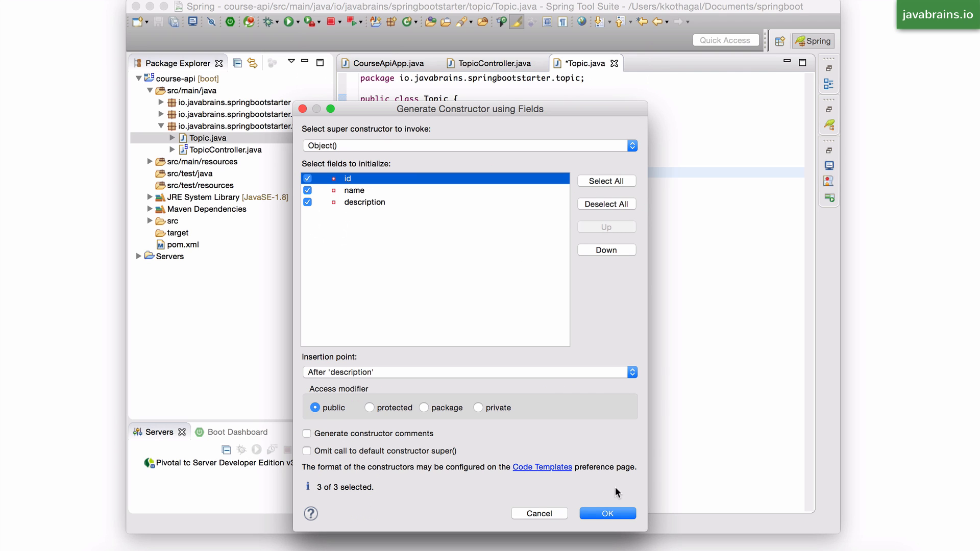
# Generate the id/name/description constructor and add an empty no-argument Topic() constructor.
pyautogui.click(606, 514)
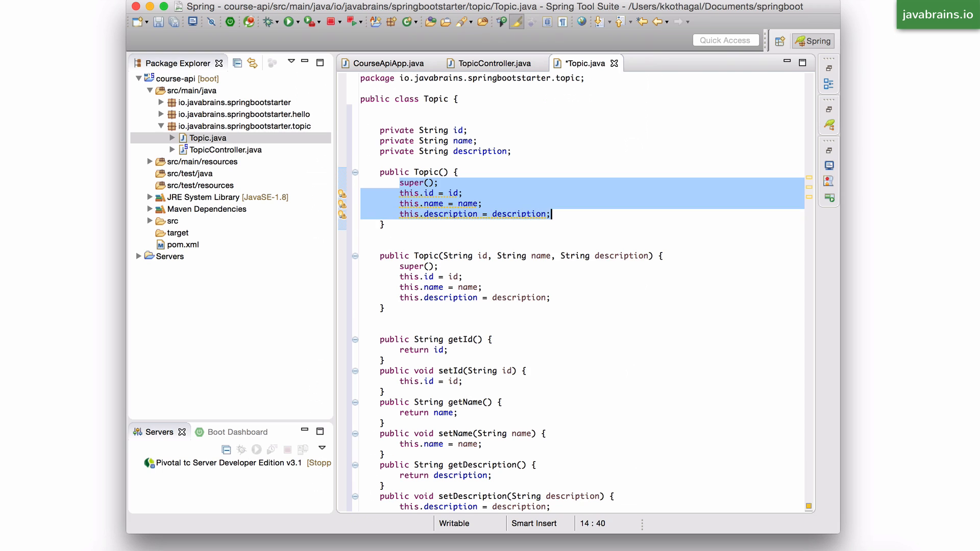
pyautogui.press('Delete')
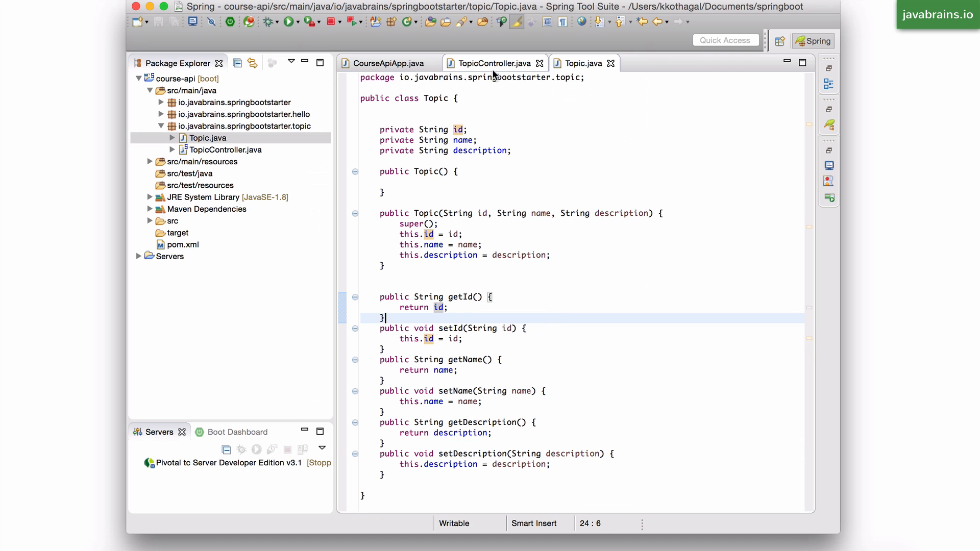
# Change getAllTopics in TopicController to return List<Topic>, importing java.util.List.
pyautogui.click(493, 63)
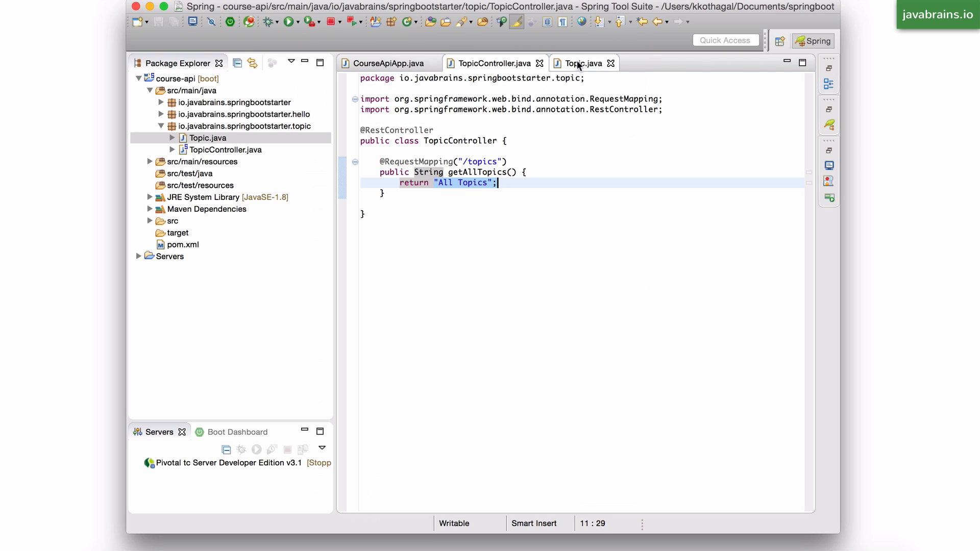
pyautogui.click(494, 63)
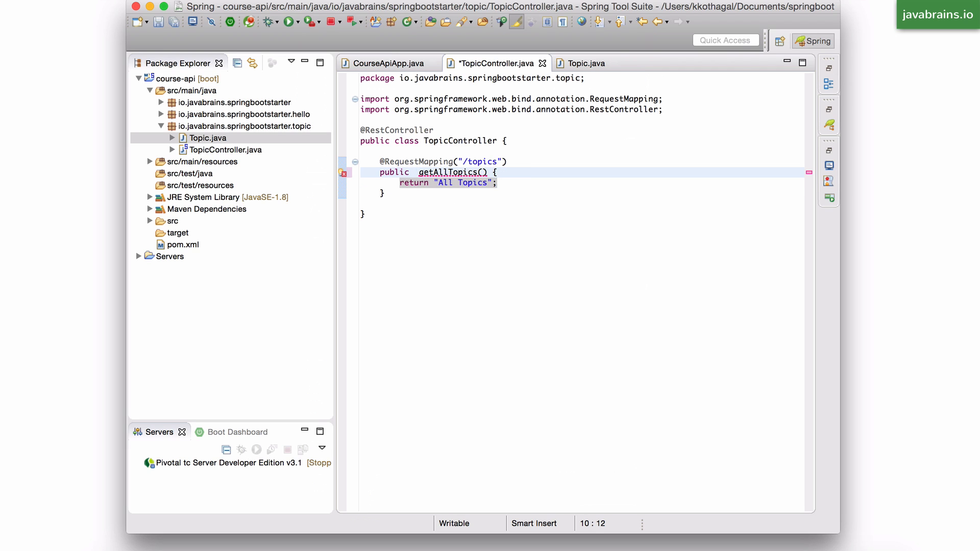
pyautogui.write('List<Topic>')
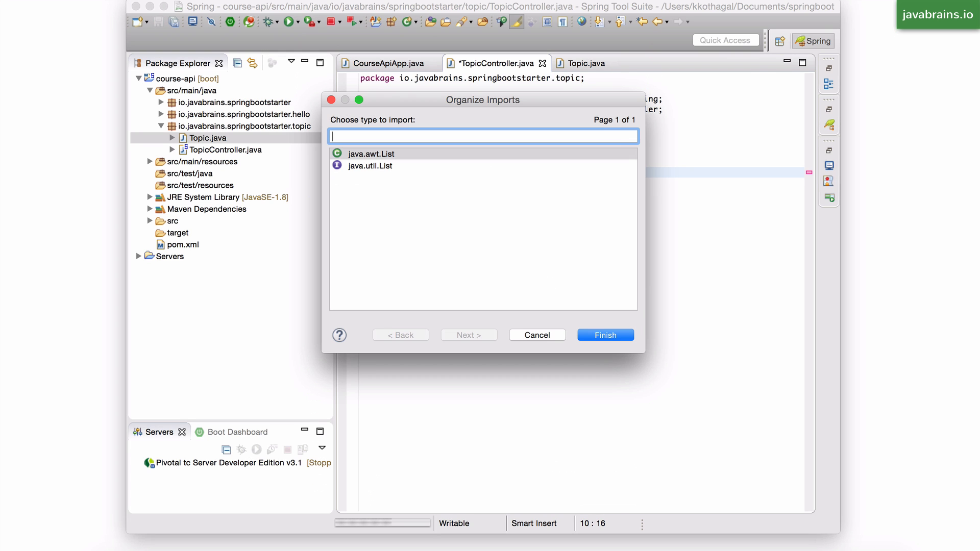
pyautogui.click(604, 335)
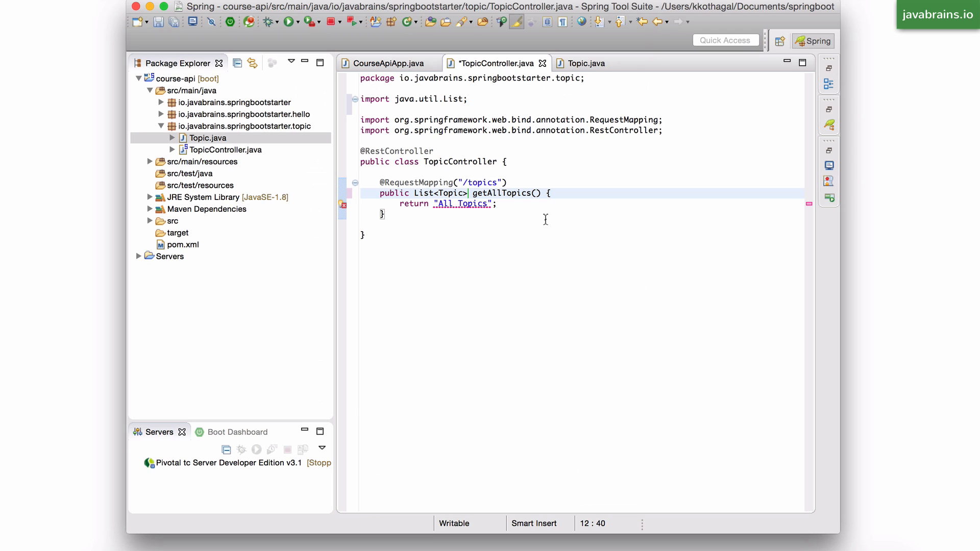
pyautogui.moveTo(539, 221)
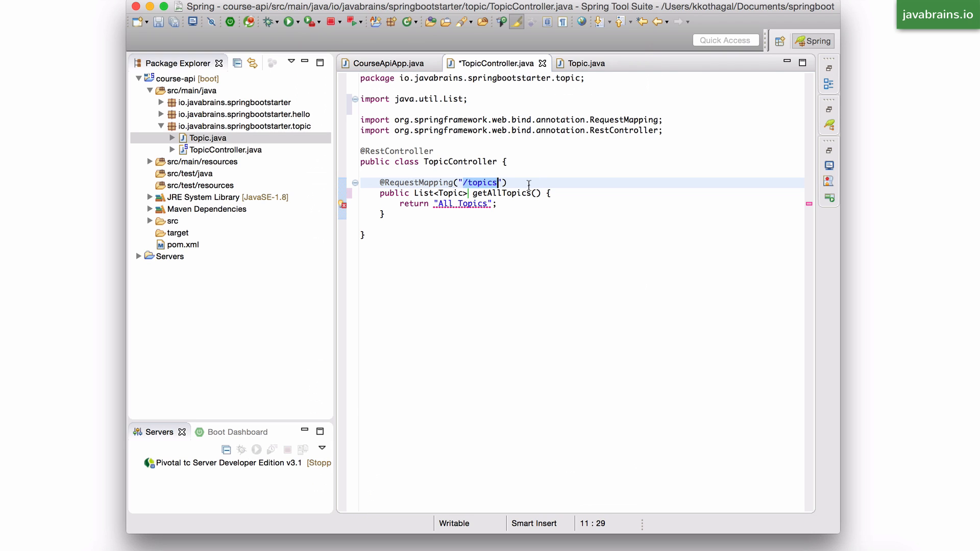
pyautogui.moveTo(394, 194)
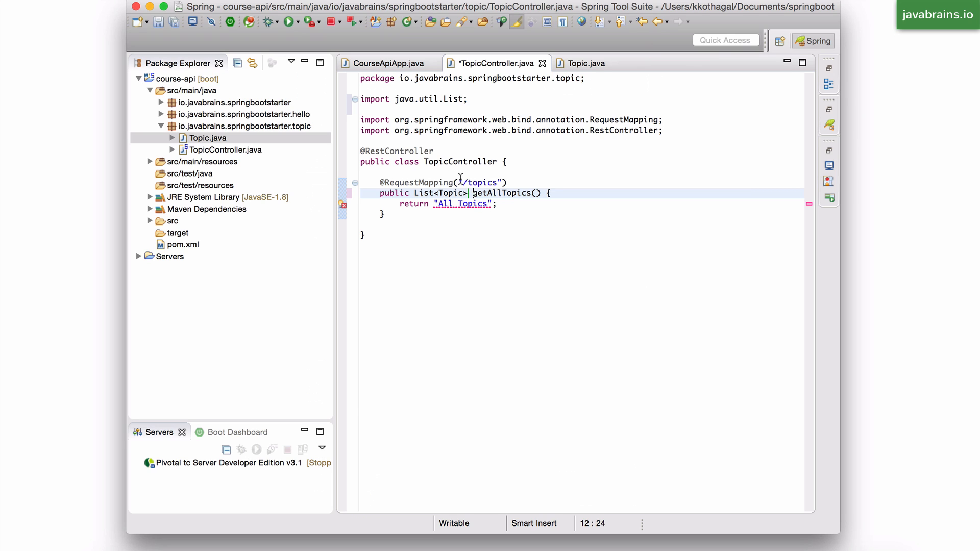
# Remove the "All Topics" string literal from the getAllTopics return statement.
pyautogui.doubleClick(480, 182)
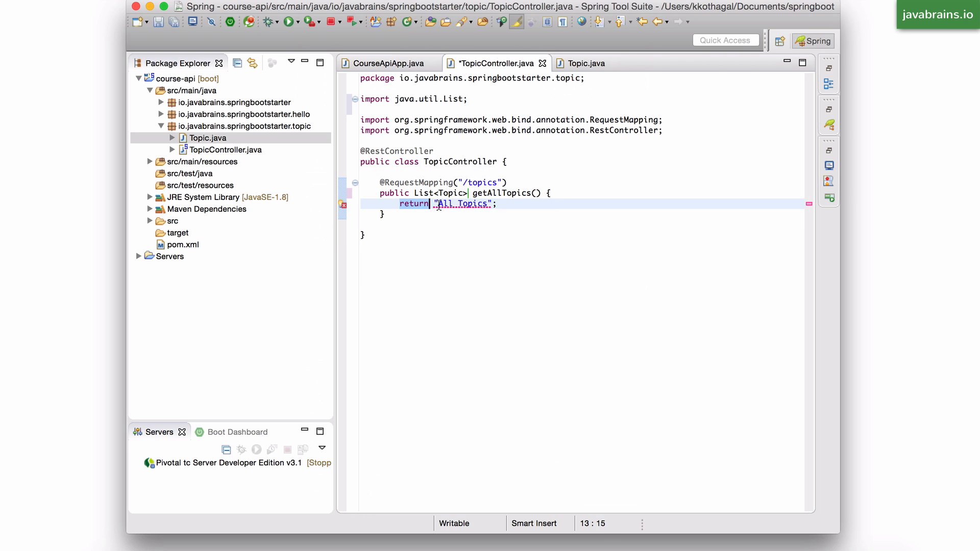
pyautogui.click(497, 204)
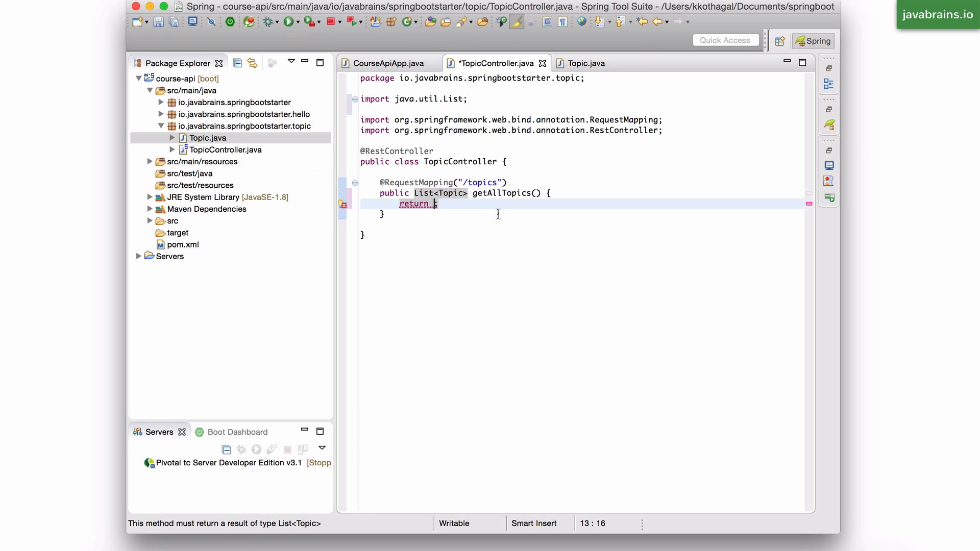
# Return Arrays.asList of new Topic entries for spring, java and javascript with names and descriptions.
pyautogui.write('A')
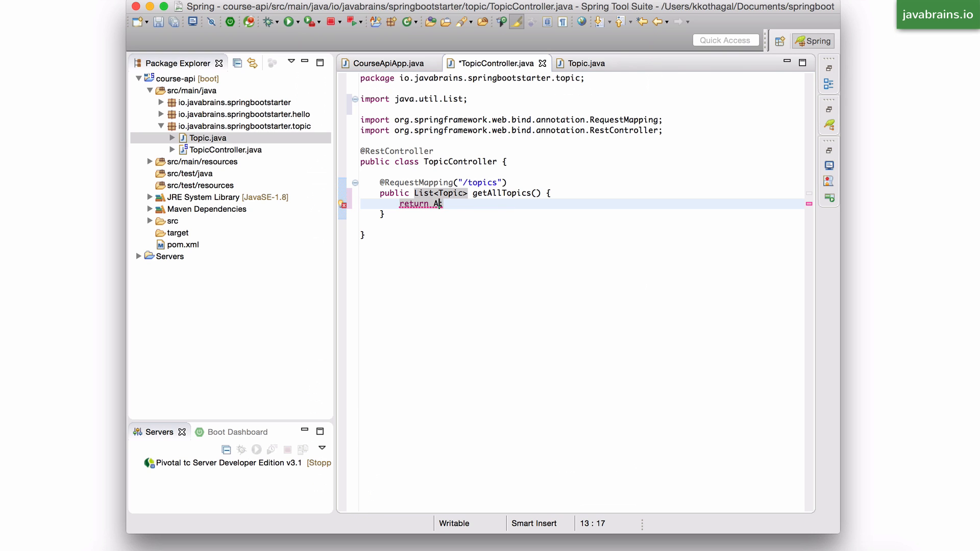
pyautogui.write('rrays.asList(')
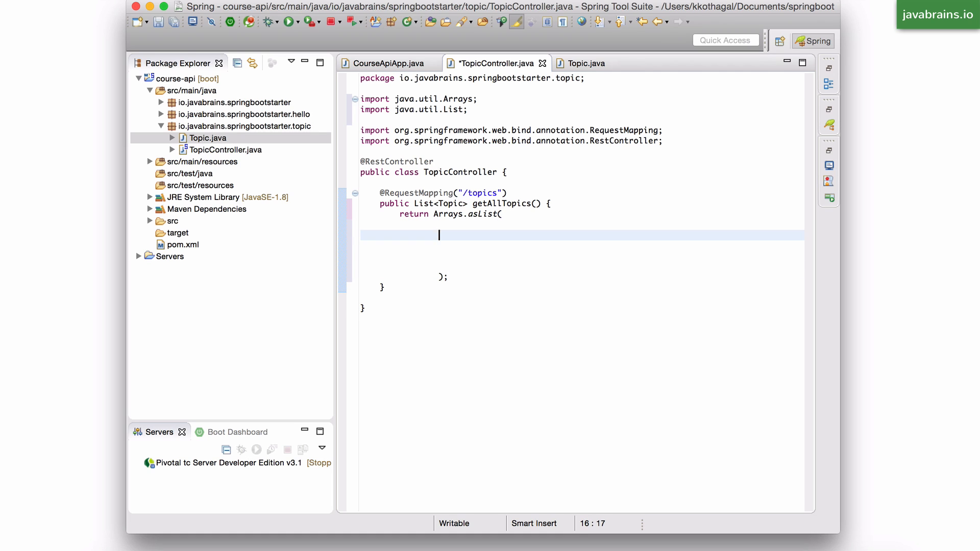
pyautogui.write('new Topic(')
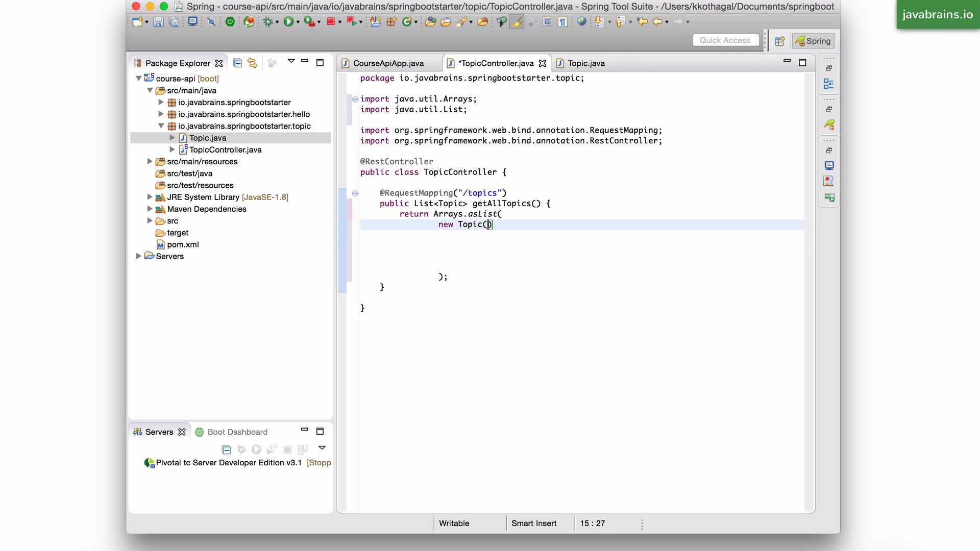
pyautogui.write('"')
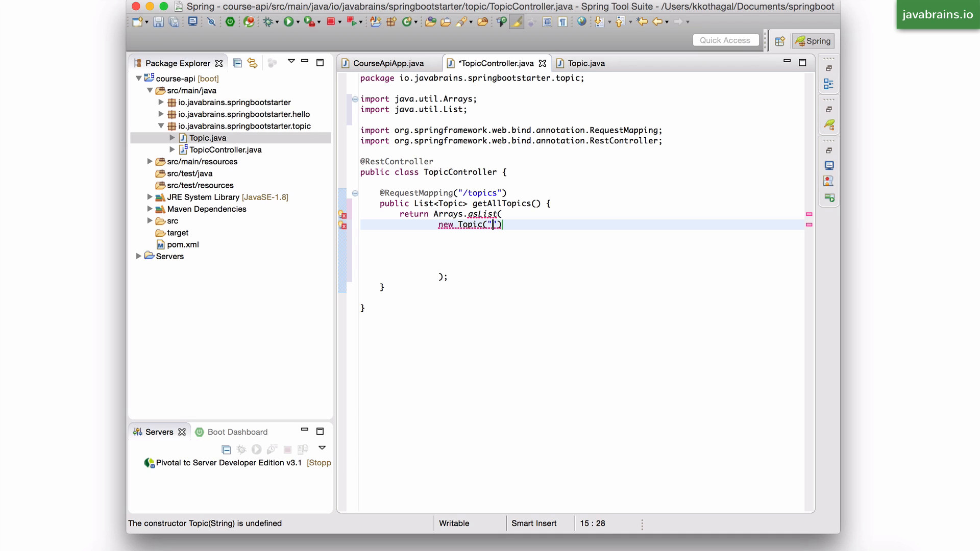
pyautogui.write('spring", "')
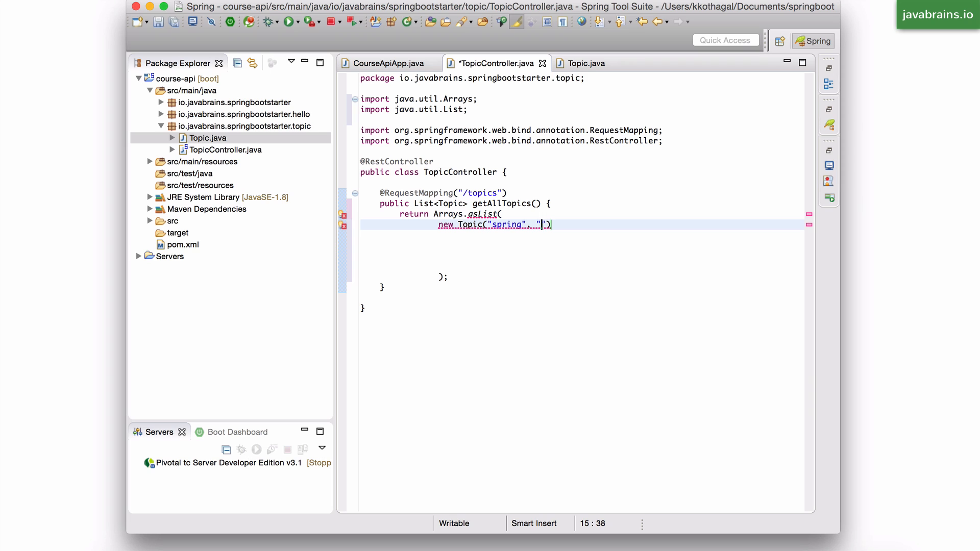
pyautogui.write('Spring Framework')
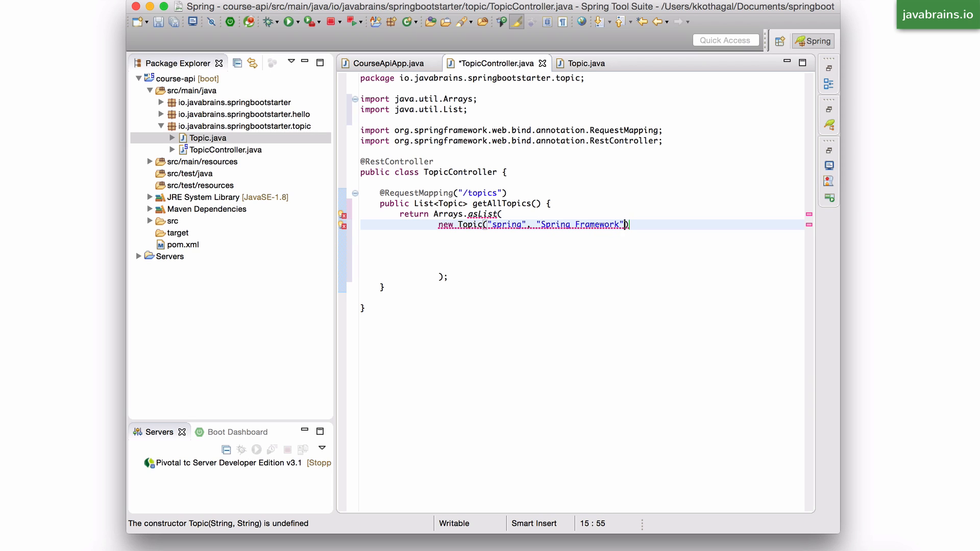
pyautogui.write(', ""')
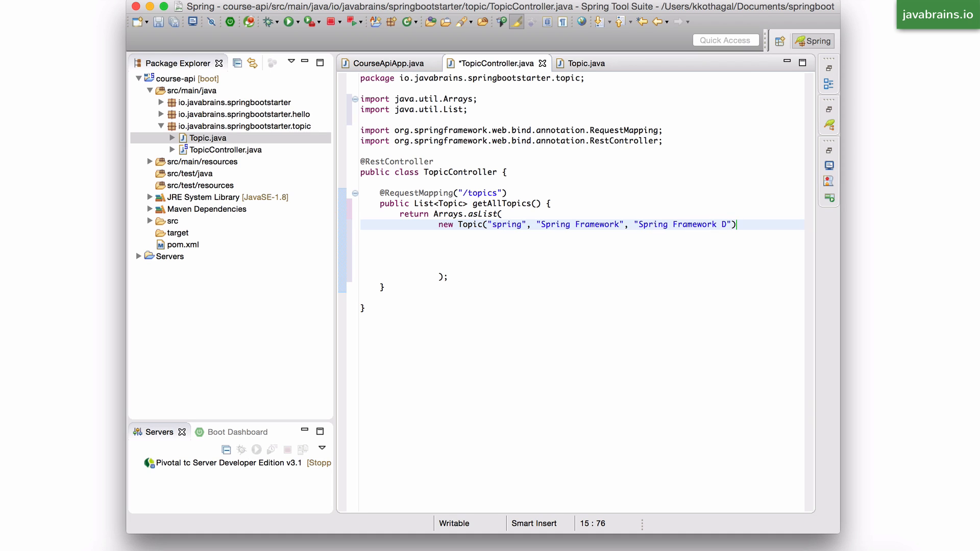
pyautogui.write('escription')
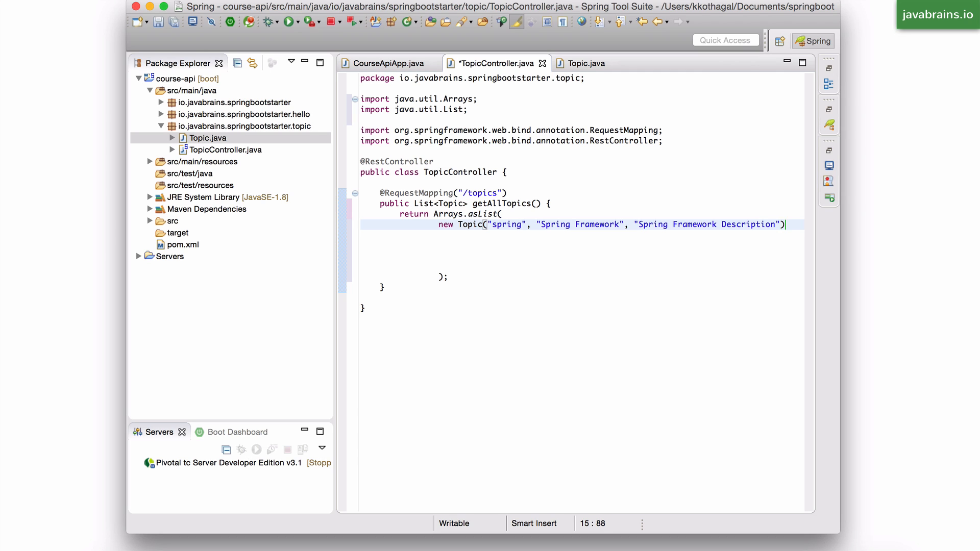
pyautogui.write(',')
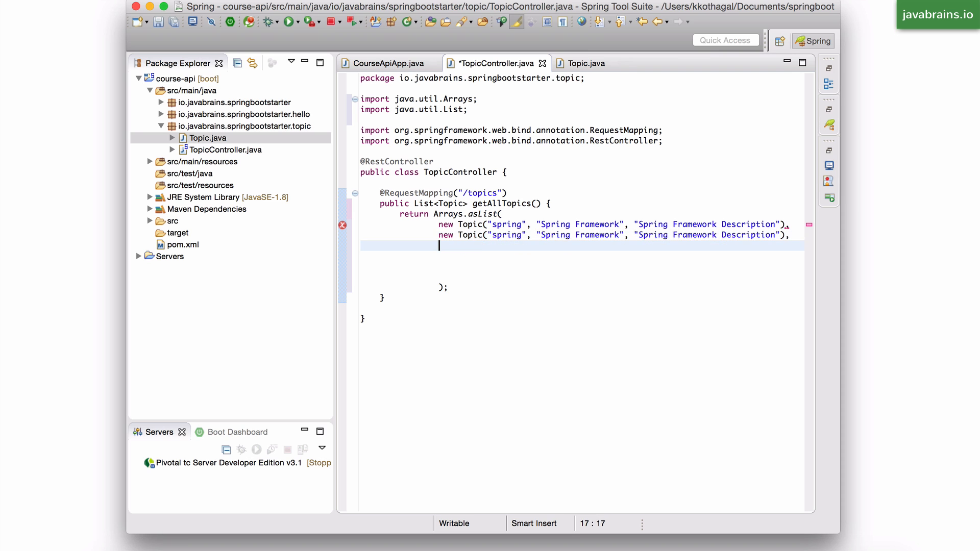
pyautogui.write('new Topic("spring", "Spring Framework", "Spring Framework Description"),')
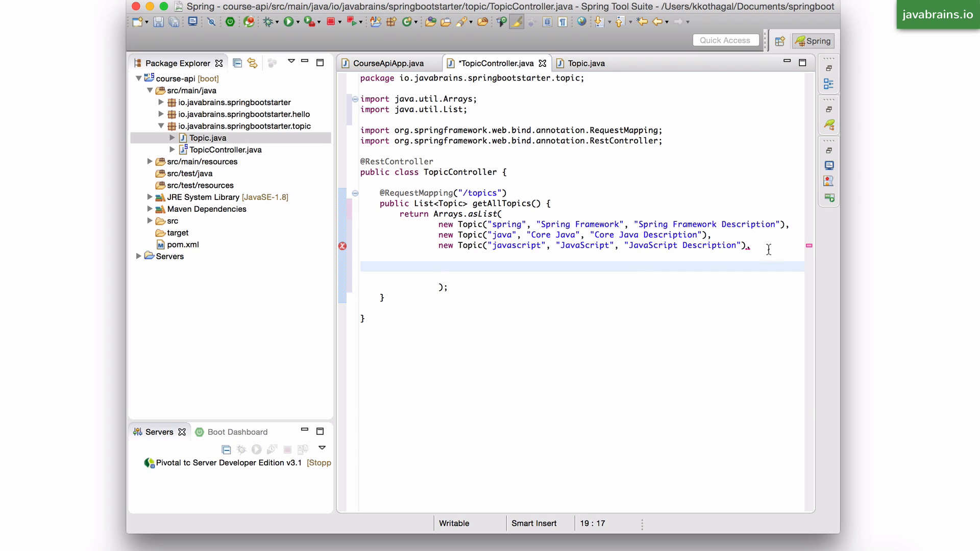
# Close and tidy the three-topic return statement, save TopicController and relaunch the application.
pyautogui.press('BackSpace')
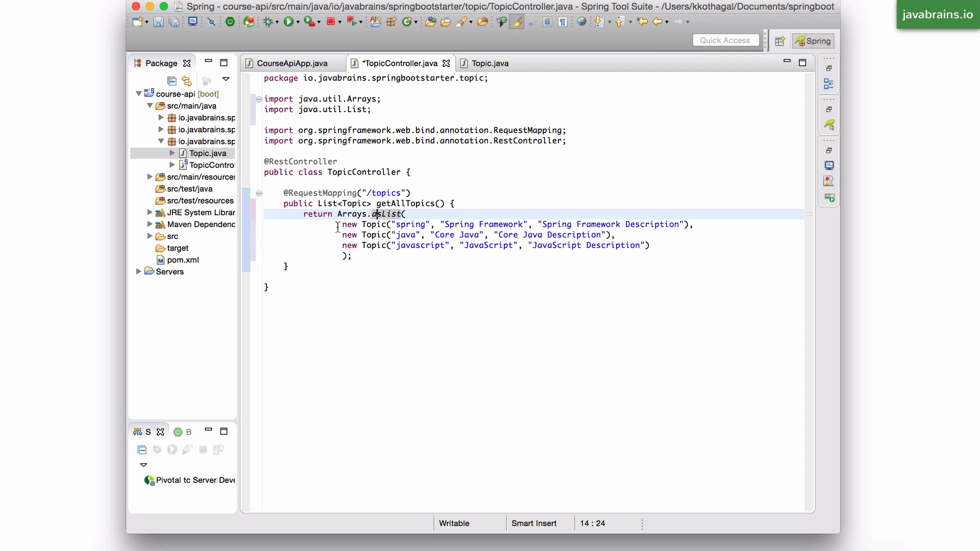
pyautogui.click(693, 225)
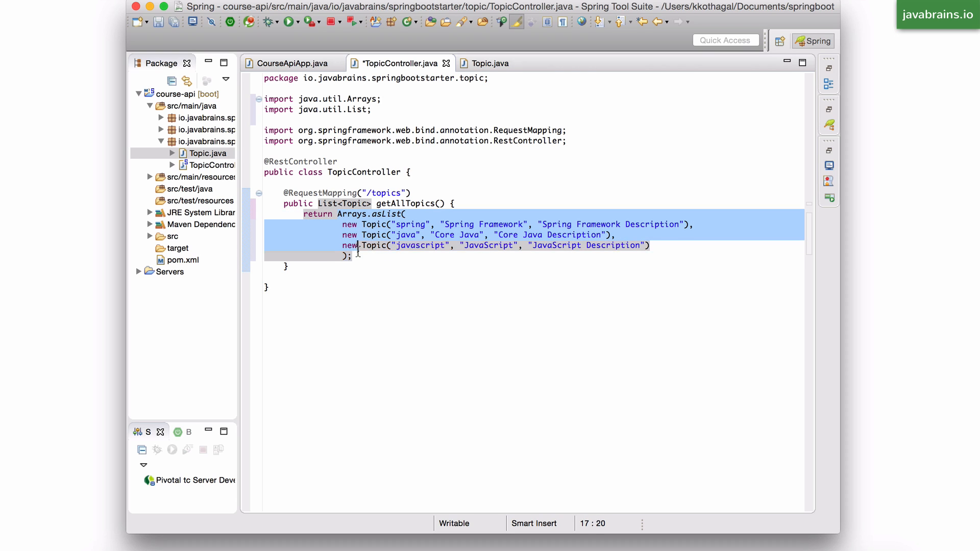
pyautogui.click(354, 256)
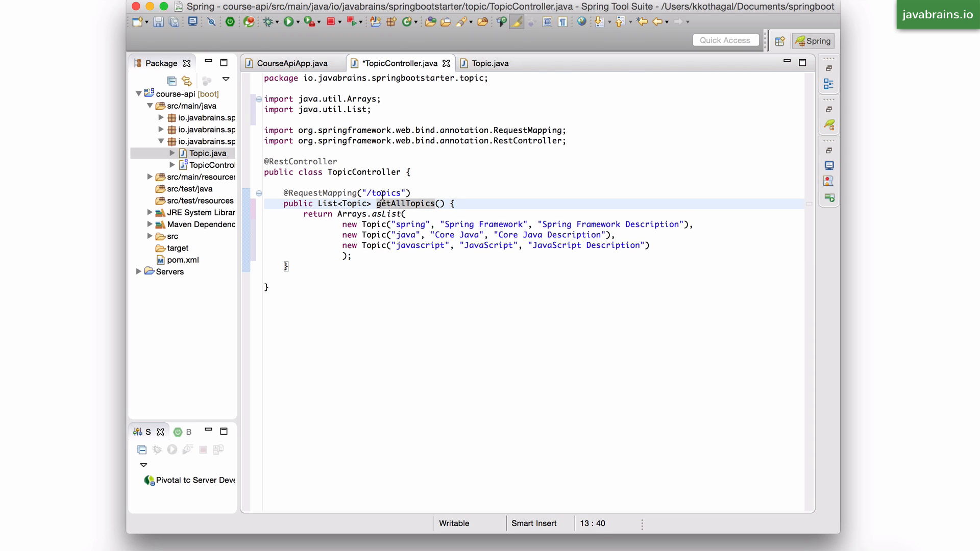
pyautogui.doubleClick(386, 193)
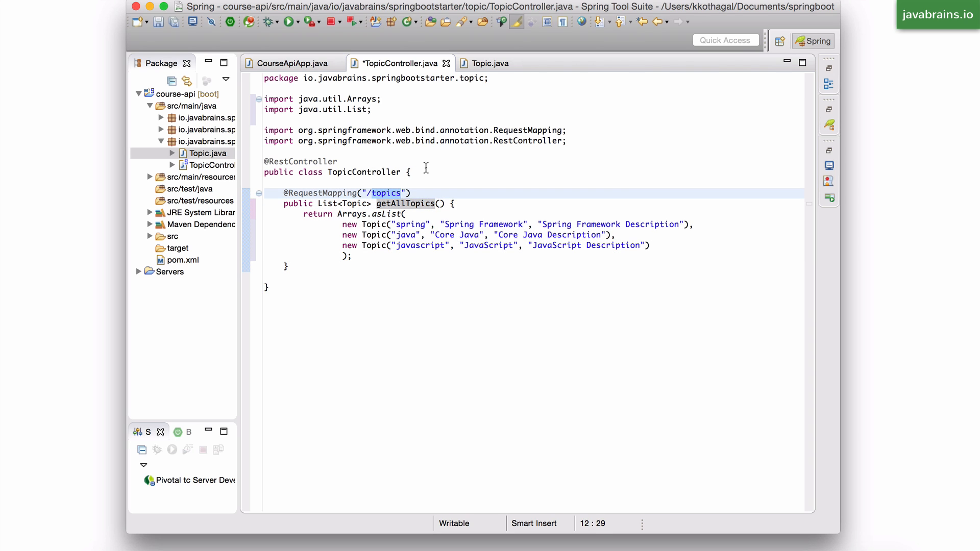
pyautogui.moveTo(325, 203)
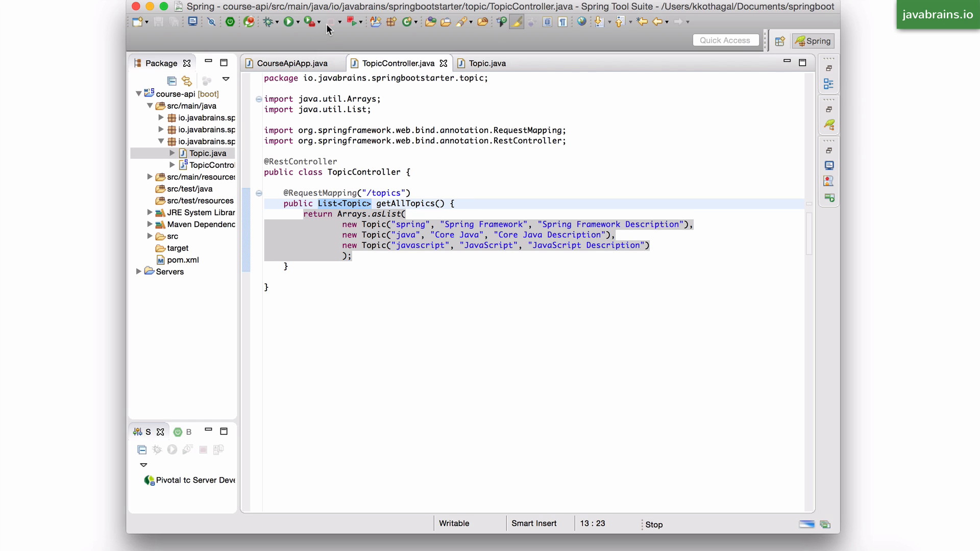
pyautogui.click(289, 21)
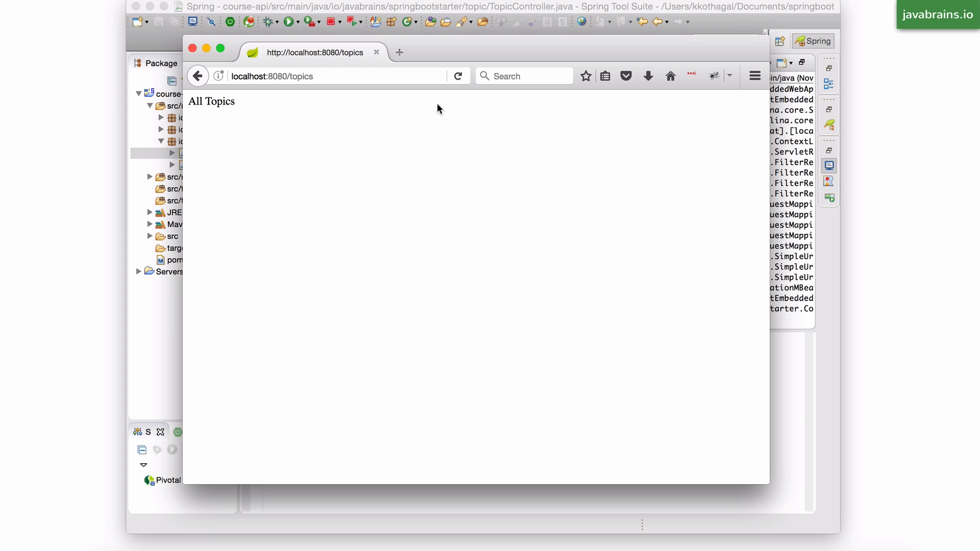
# Reload localhost:8080/topics in Firefox to view the spring, java and javascript topics as JSON.
pyautogui.click(458, 76)
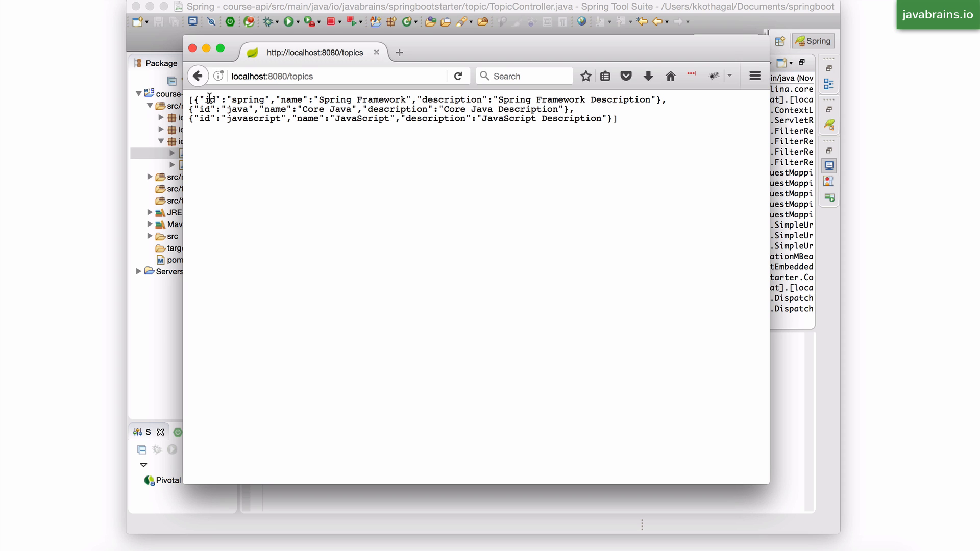
pyautogui.moveTo(208, 99); pyautogui.dragTo(509, 121)
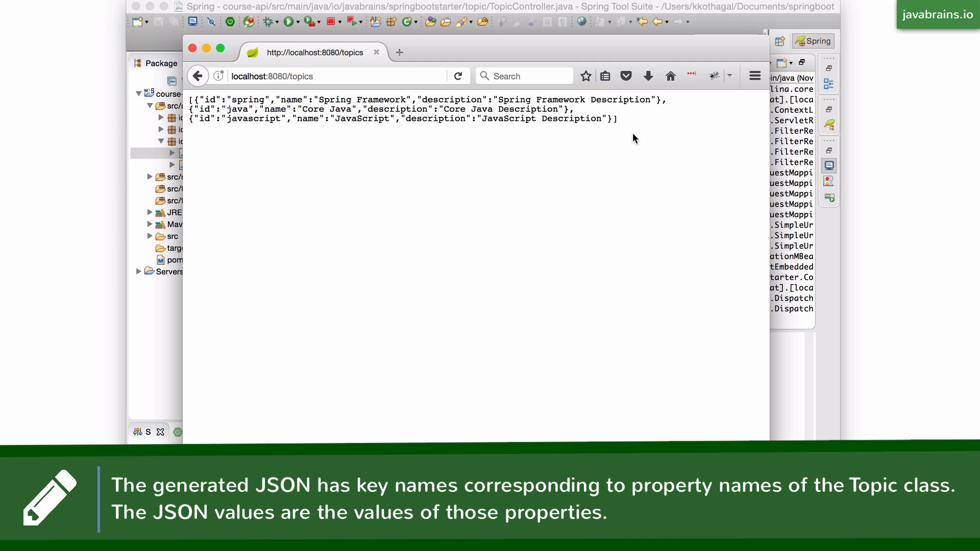
pyautogui.moveTo(684, 224)
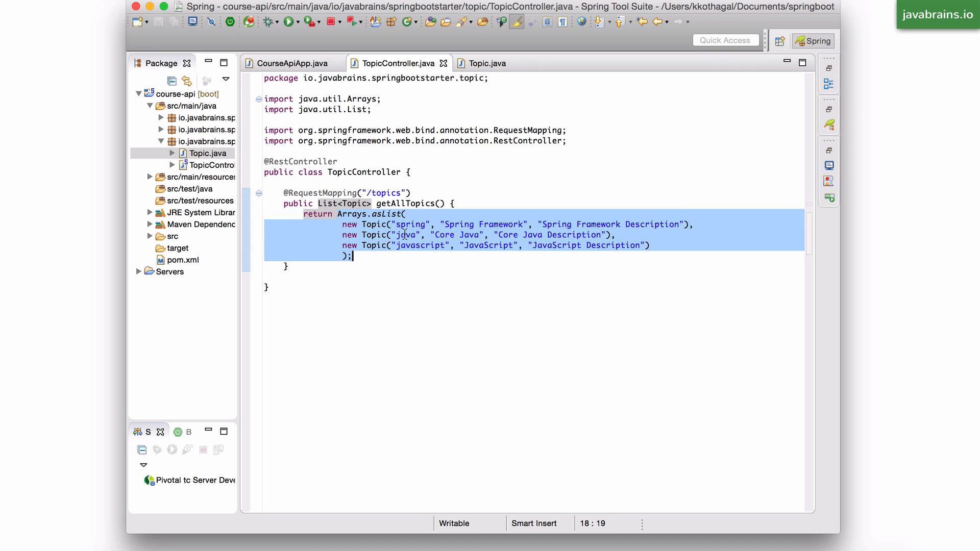
pyautogui.moveTo(392, 269)
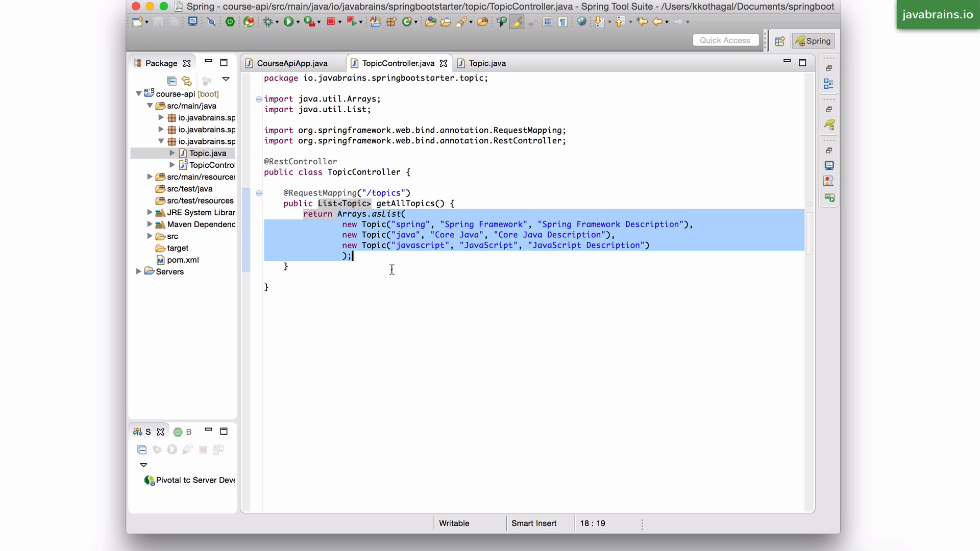